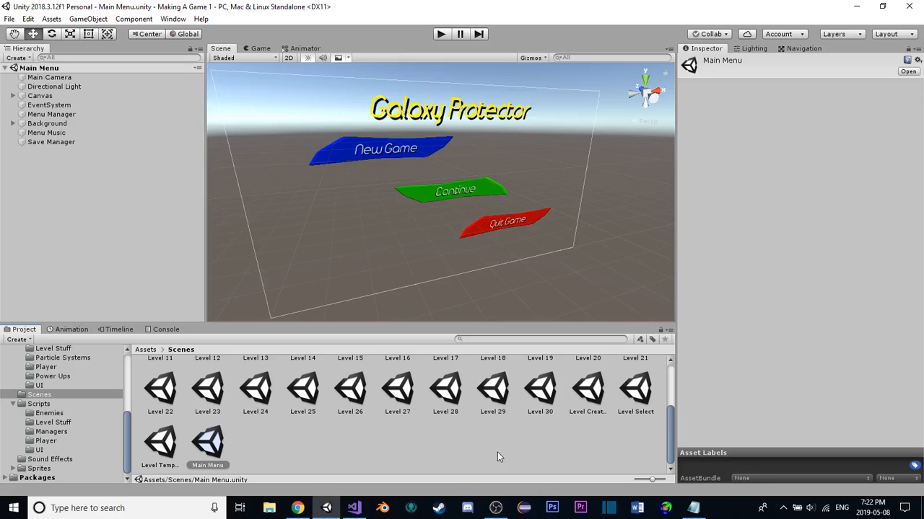
{"action": "mouse_move", "coordinate": [488, 187]}
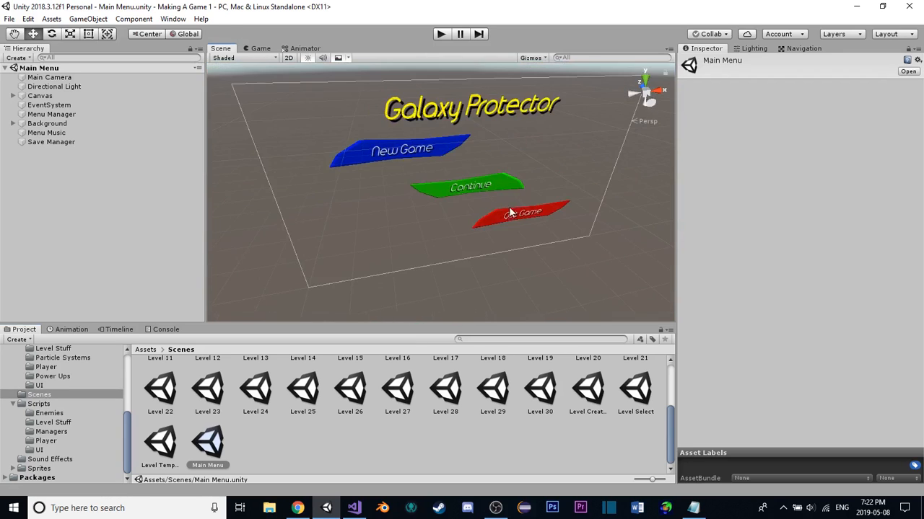
{"action": "mouse_move", "coordinate": [295, 506]}
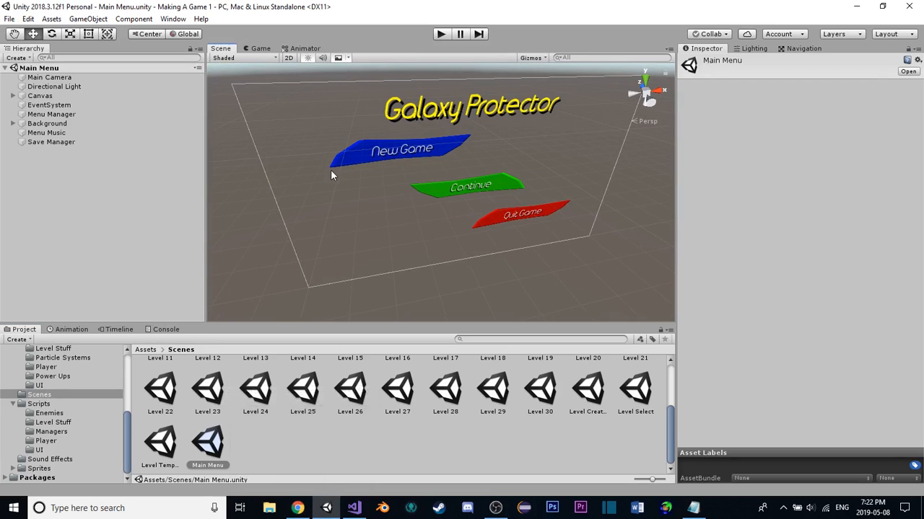
{"action": "mouse_move", "coordinate": [328, 177]}
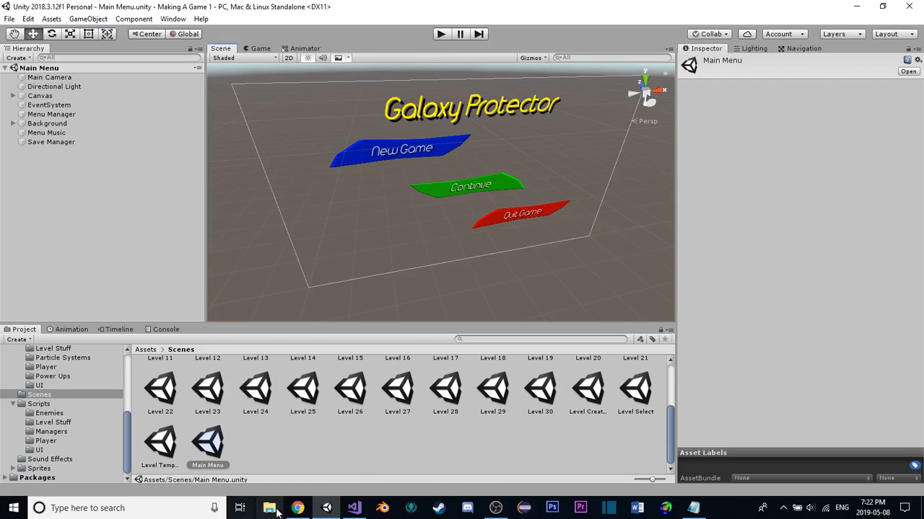
From Chrome, open the Cyber Chroma creator page and choose Upload new project
{"action": "left_click", "coordinate": [297, 508]}
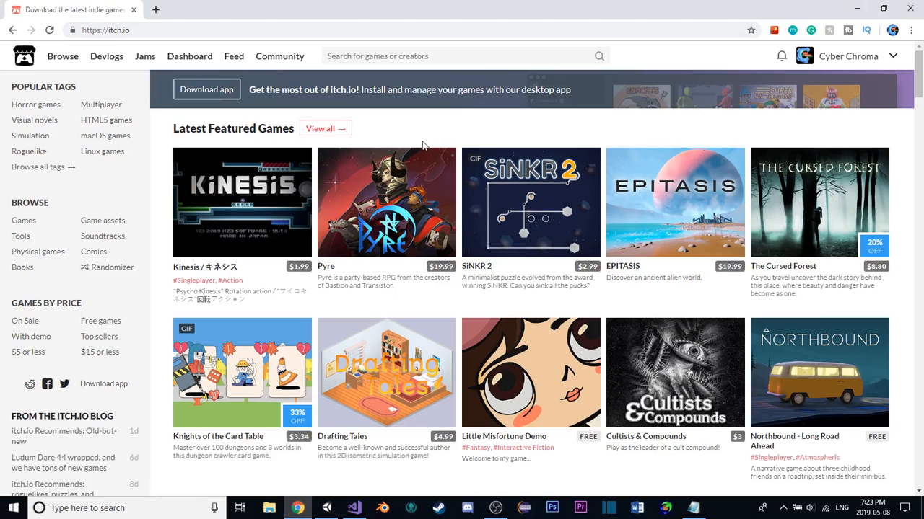
{"action": "mouse_move", "coordinate": [817, 58]}
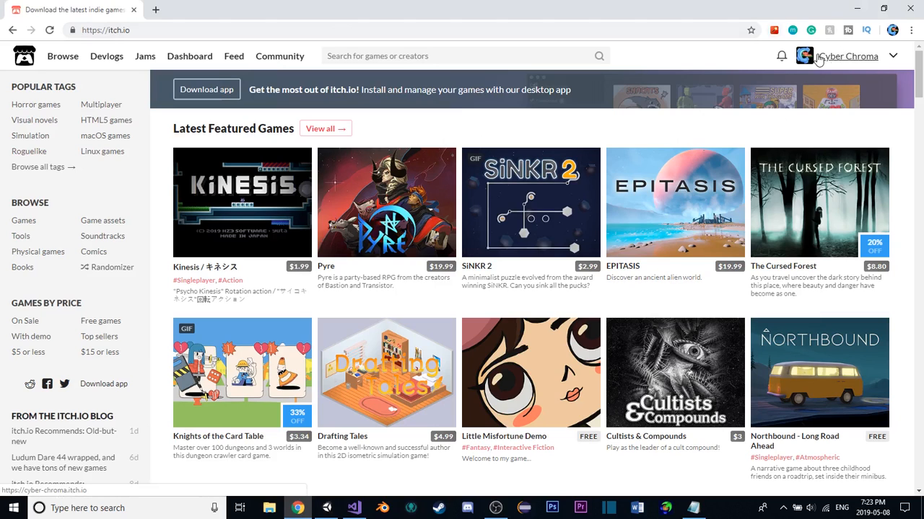
{"action": "left_click", "coordinate": [842, 56]}
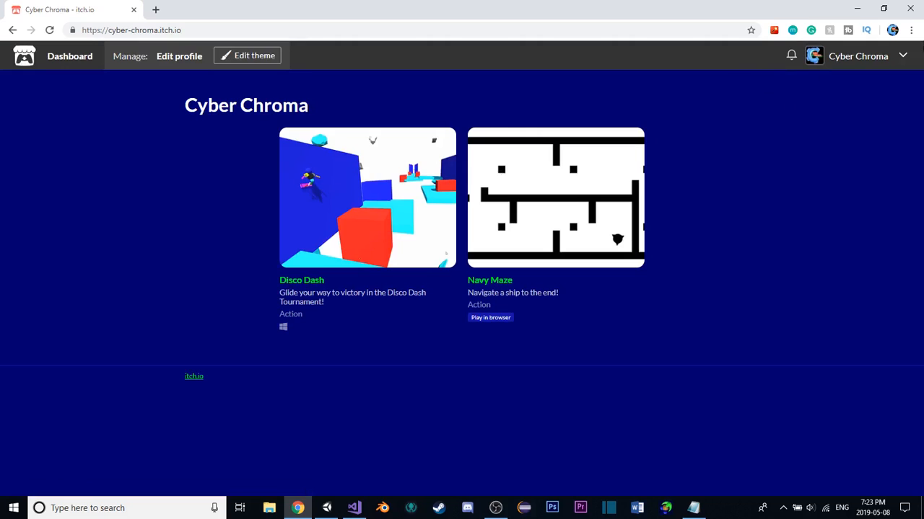
{"action": "left_click", "coordinate": [908, 55]}
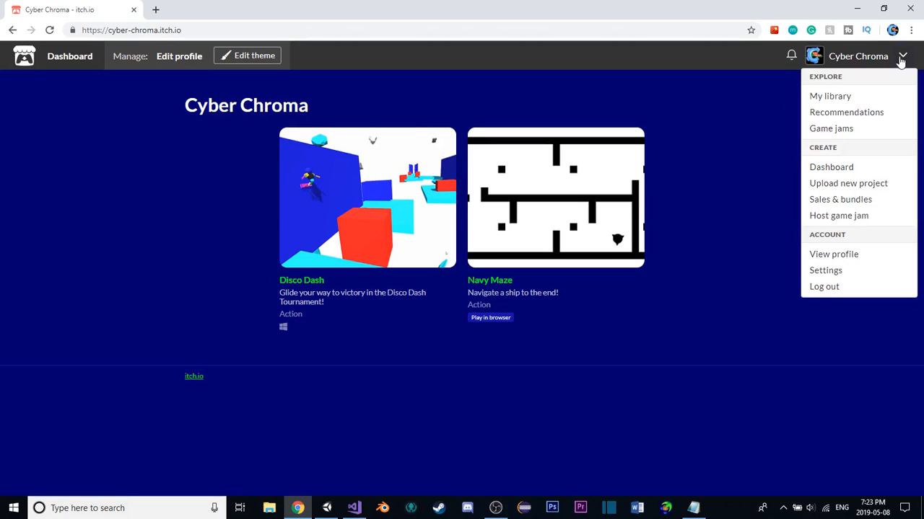
{"action": "mouse_move", "coordinate": [878, 60]}
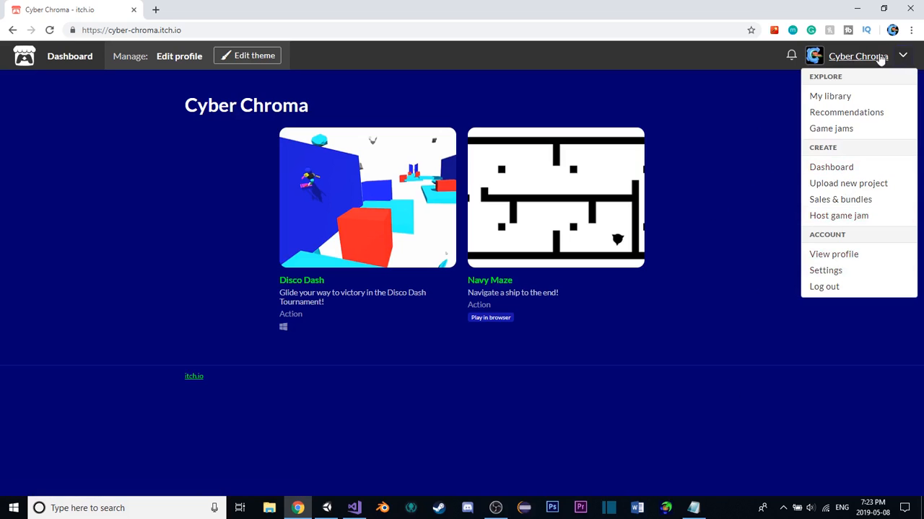
{"action": "left_click", "coordinate": [904, 55]}
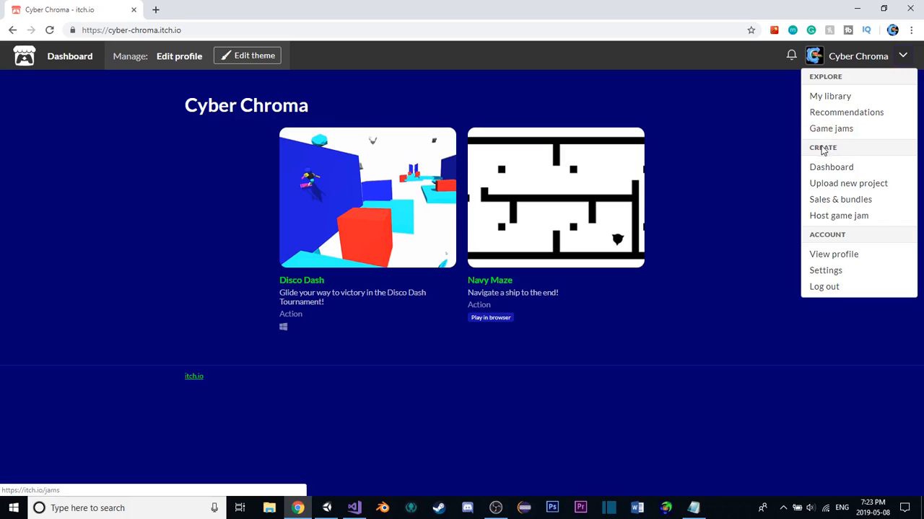
{"action": "left_click", "coordinate": [848, 183]}
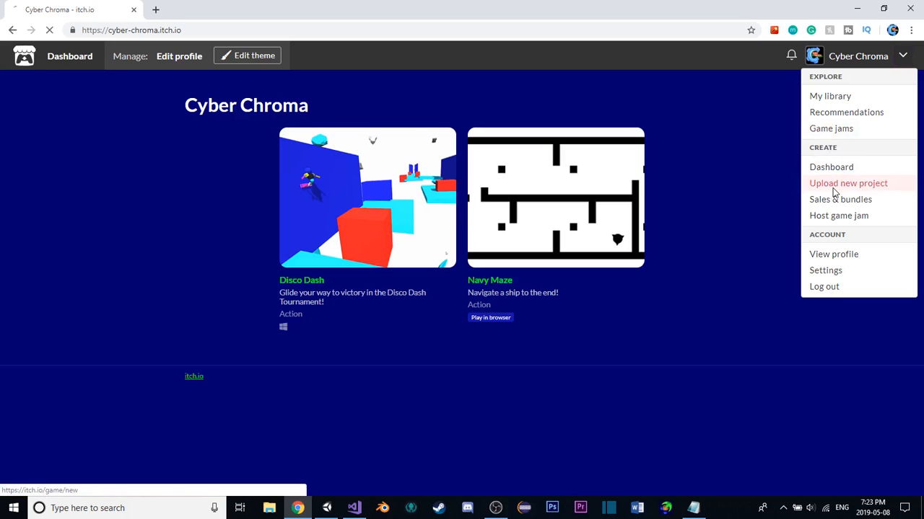
Start the new project form and choose game files to upload
{"action": "left_click", "coordinate": [848, 182]}
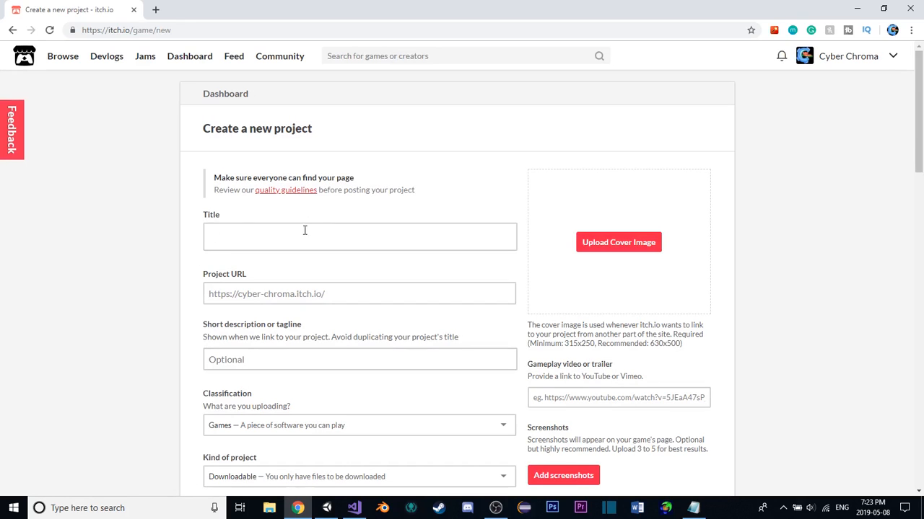
{"action": "scroll", "scroll_direction": "down", "scroll_amount": 3}
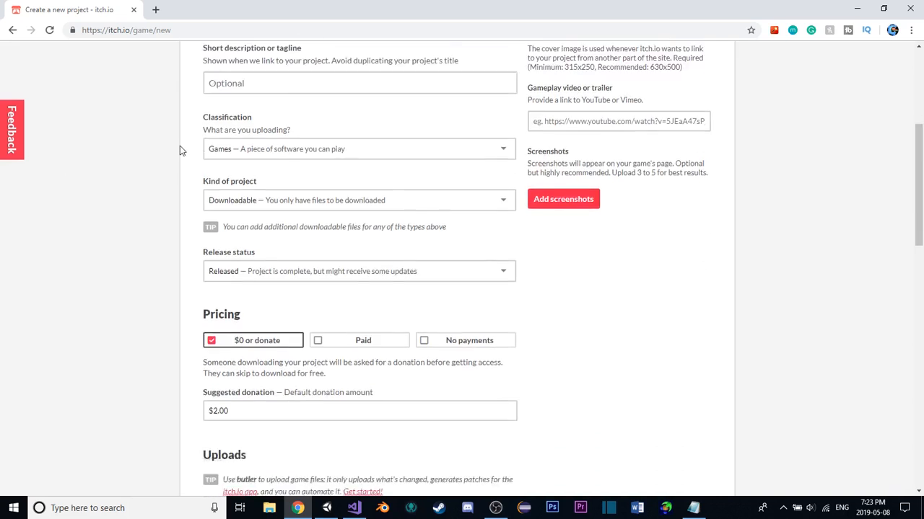
{"action": "scroll", "scroll_direction": "down", "scroll_amount": 3}
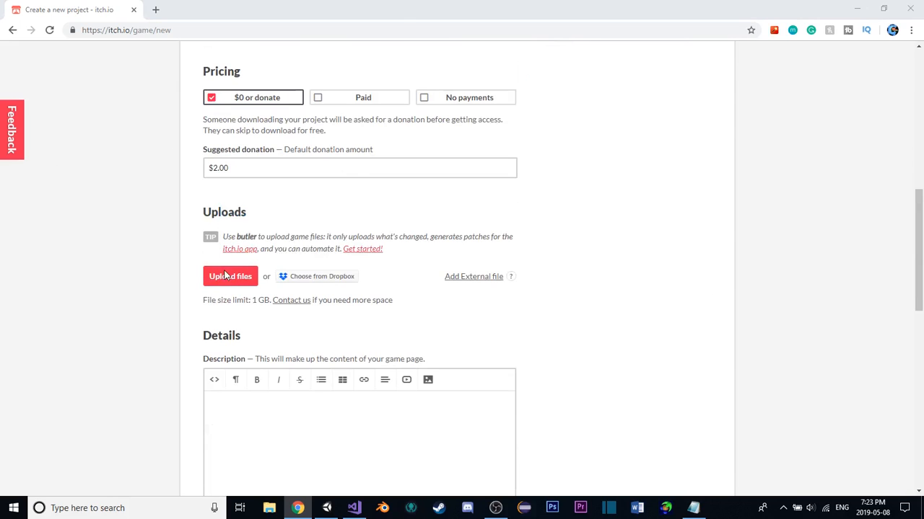
{"action": "left_click", "coordinate": [231, 276]}
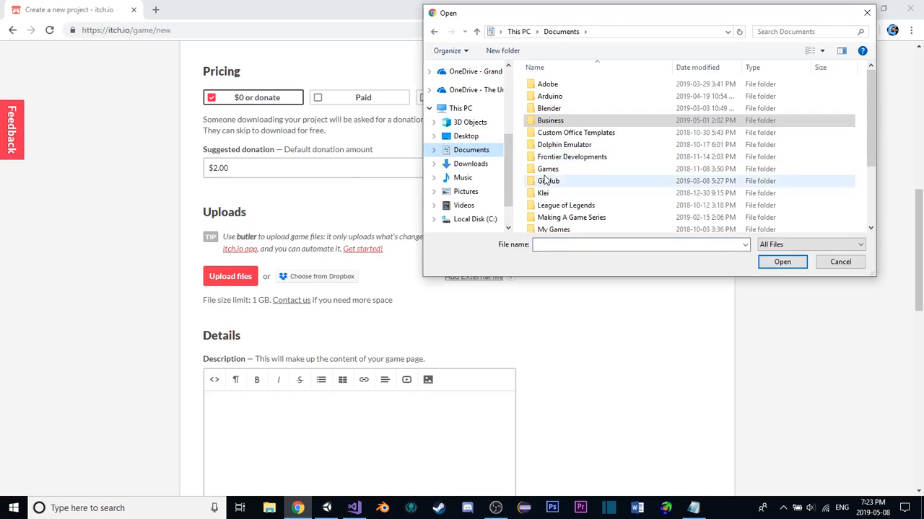
Browse to Galaxy Protector Build, compress it to a zip and select it
{"action": "double_click", "coordinate": [546, 180]}
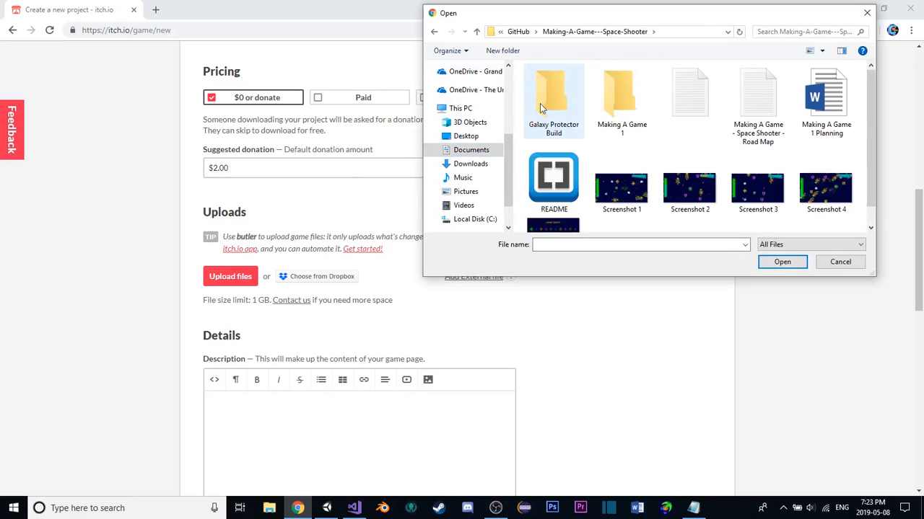
{"action": "mouse_move", "coordinate": [546, 105]}
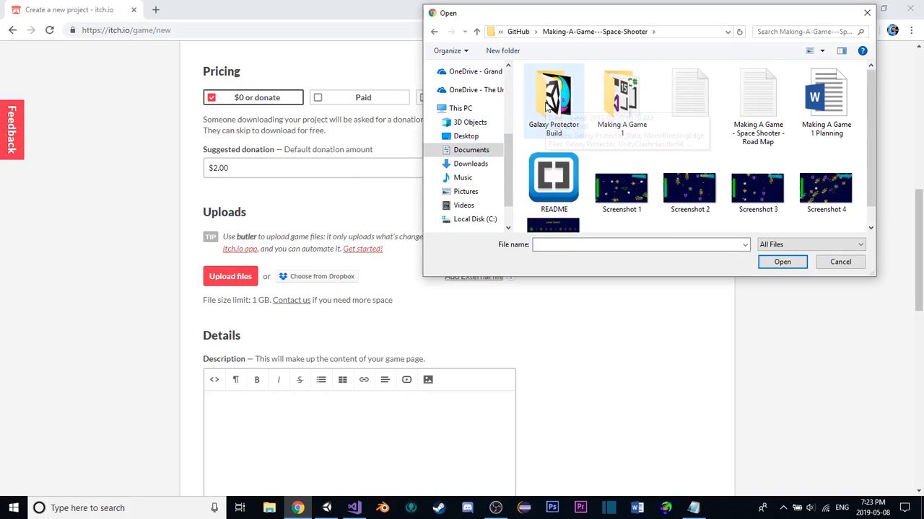
{"action": "double_click", "coordinate": [552, 94]}
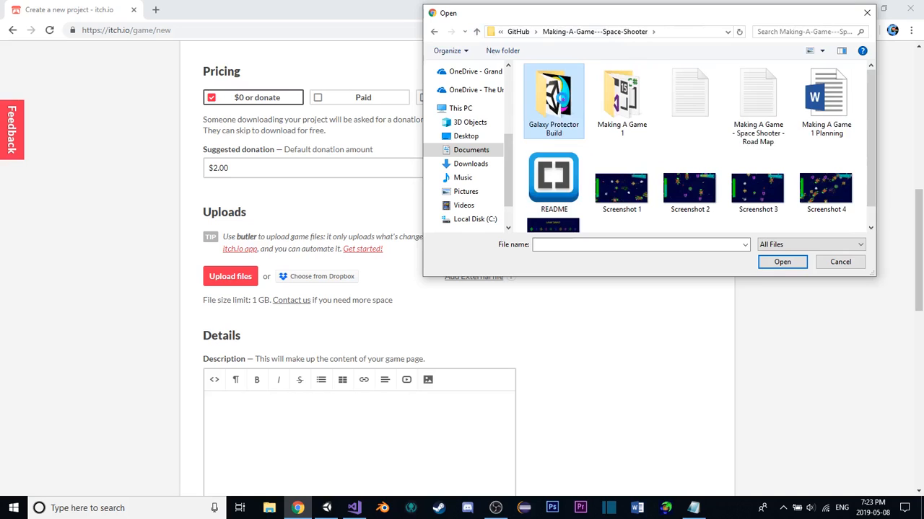
{"action": "right_click", "coordinate": [554, 101]}
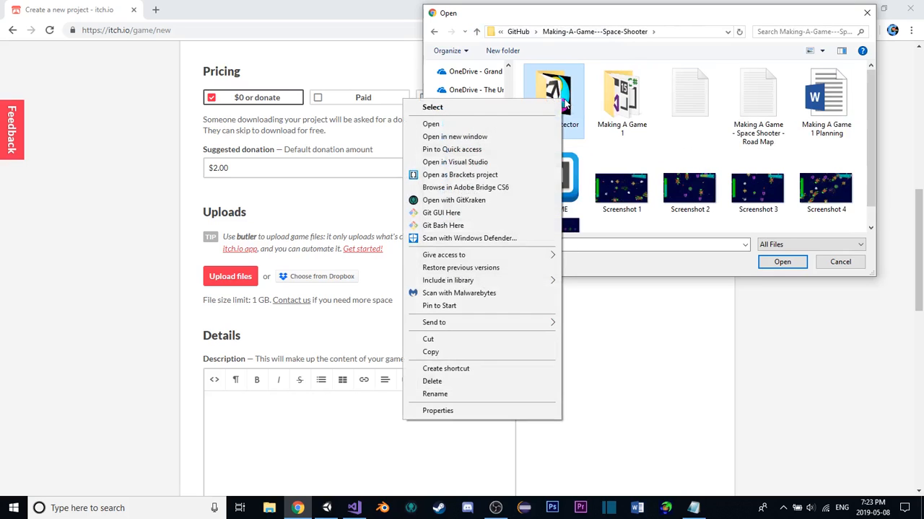
{"action": "mouse_move", "coordinate": [432, 381]}
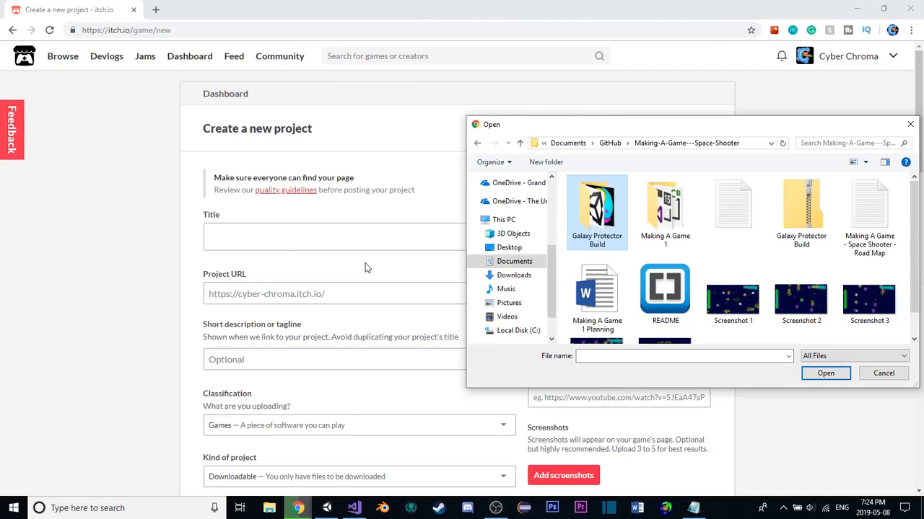
{"action": "mouse_move", "coordinate": [285, 251]}
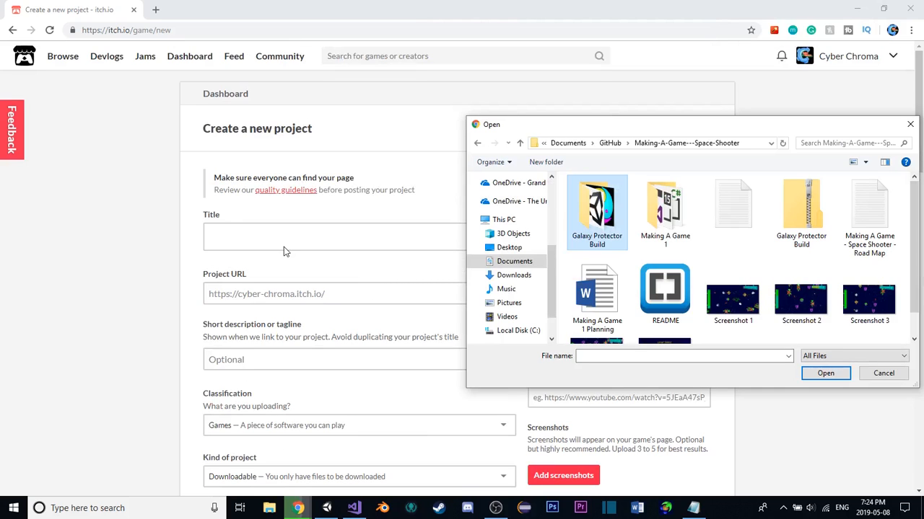
{"action": "scroll", "scroll_direction": "down", "scroll_amount": 3}
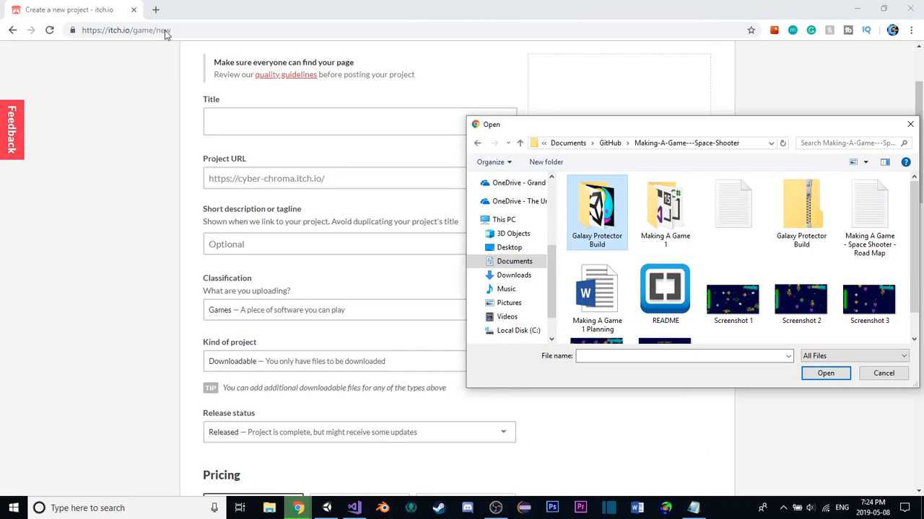
{"action": "mouse_move", "coordinate": [217, 147]}
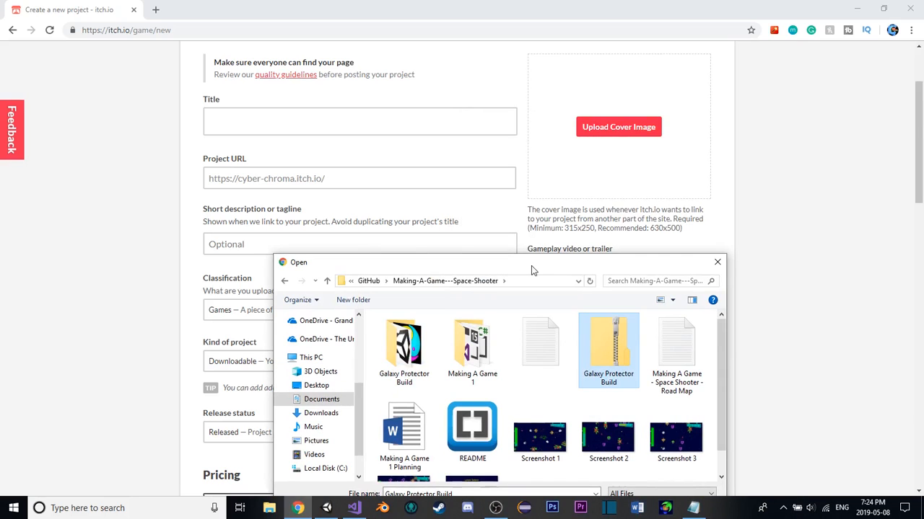
{"action": "mouse_move", "coordinate": [613, 69]}
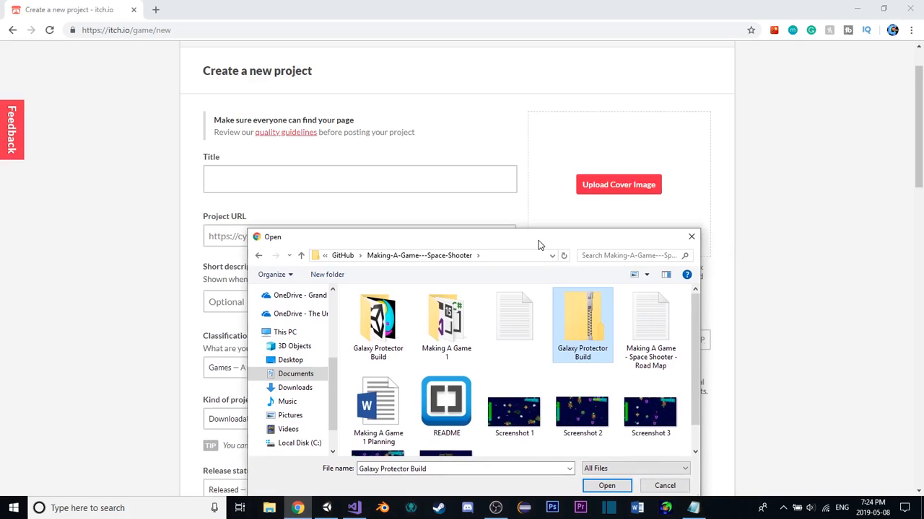
{"action": "scroll", "scroll_direction": "down", "scroll_amount": 3}
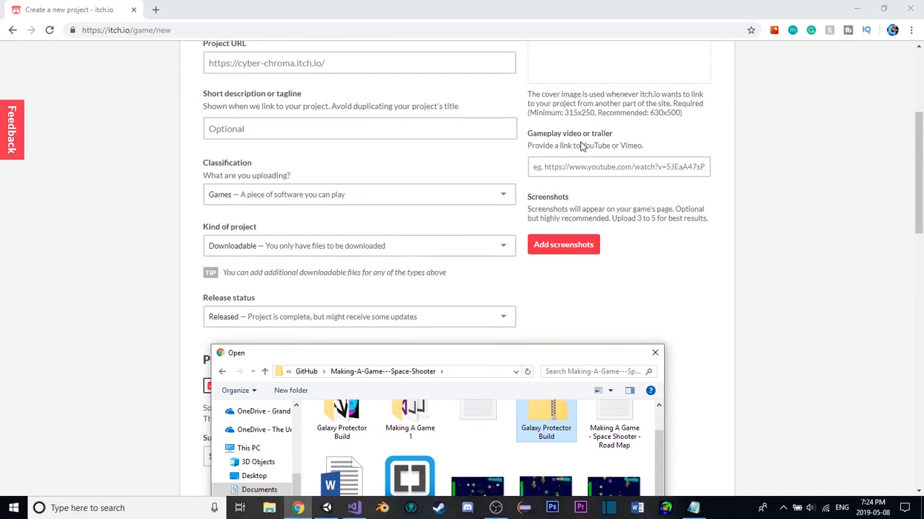
{"action": "mouse_move", "coordinate": [351, 264]}
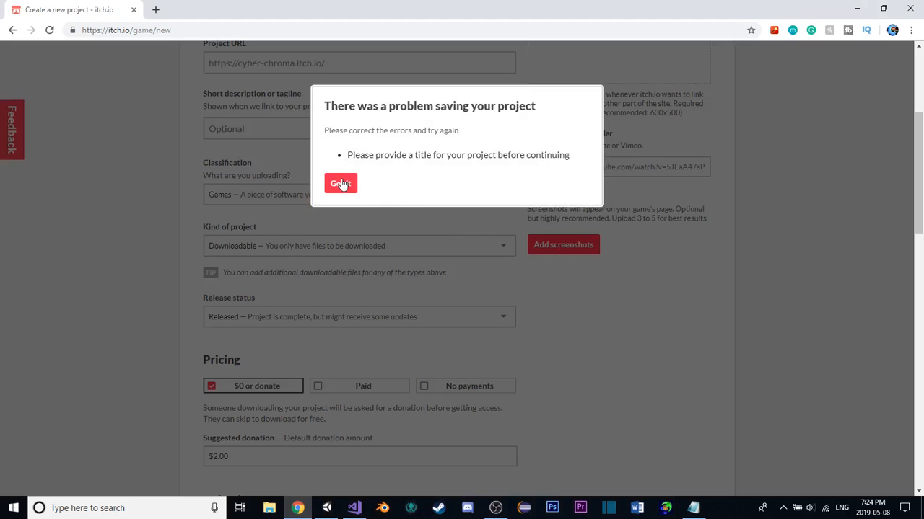
Enter the title 'Galaxy Protector' so the URL autofills as galaxy-protector
{"action": "left_click", "coordinate": [341, 183]}
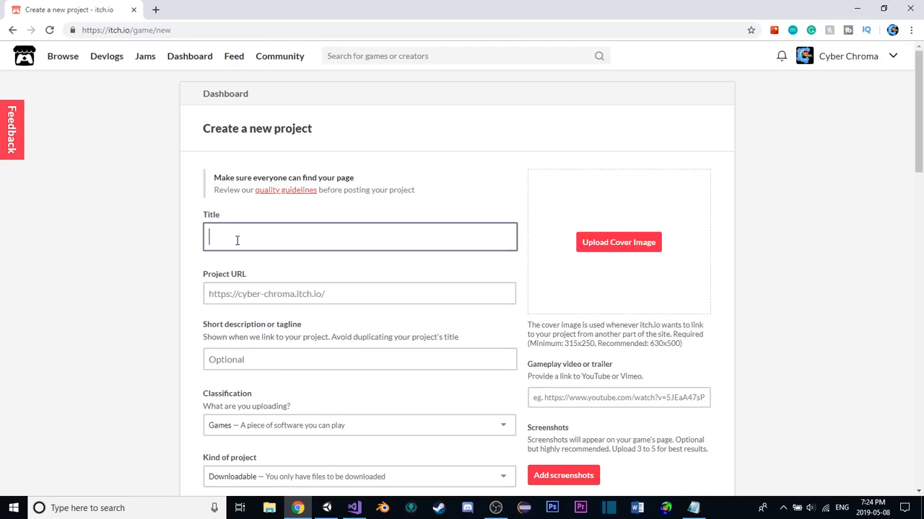
{"action": "type", "text": "Gaxa"}
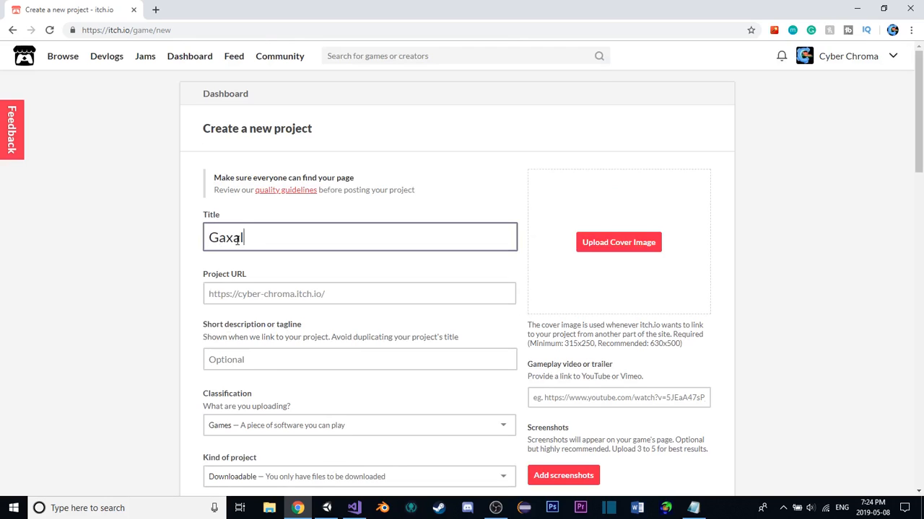
{"action": "type", "text": "Galaxy Pr"}
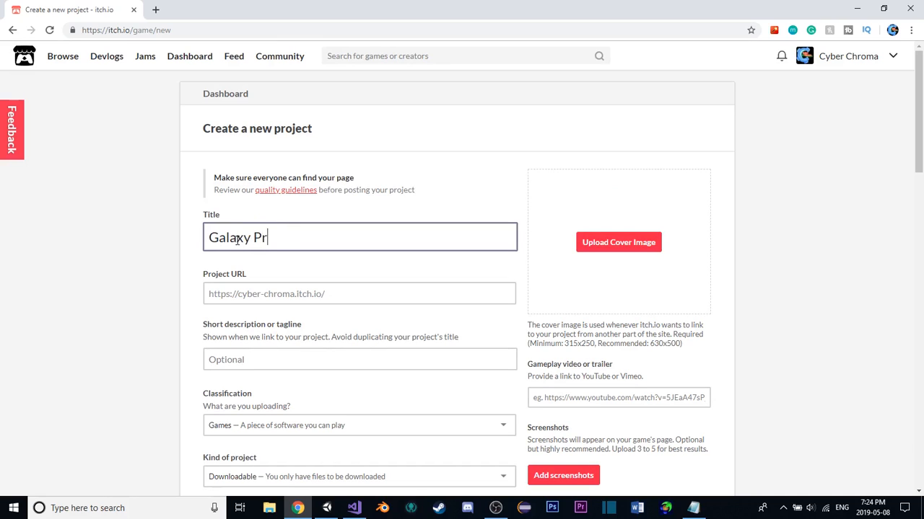
{"action": "type", "text": "otoc"}
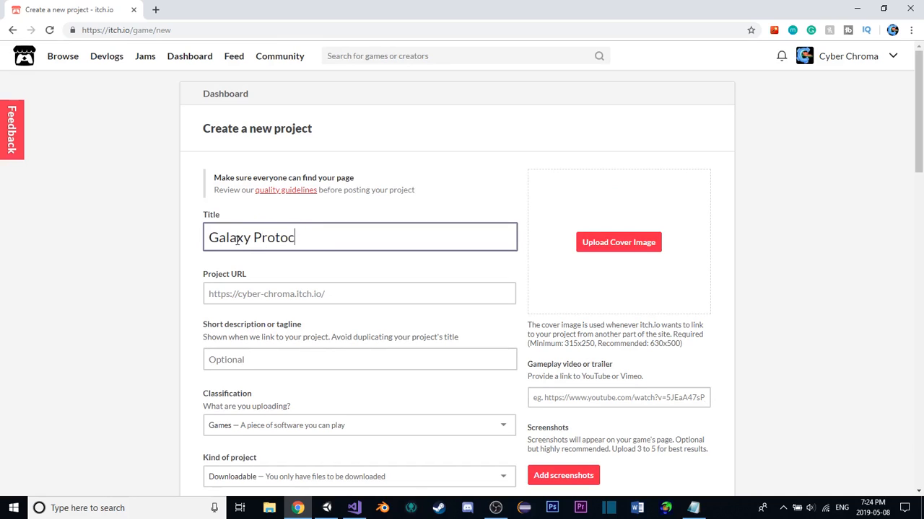
{"action": "key", "text": "Backspace"}
{"action": "type", "text": "ector"}
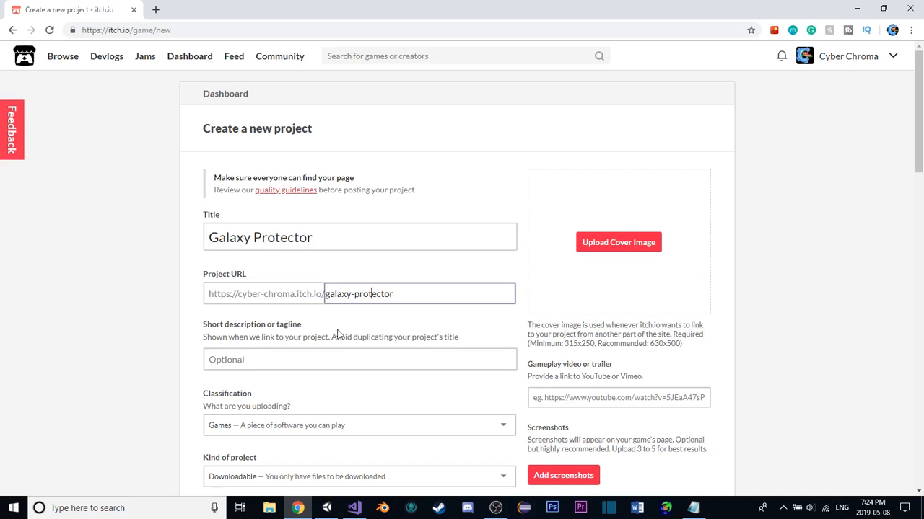
{"action": "left_click", "coordinate": [359, 360]}
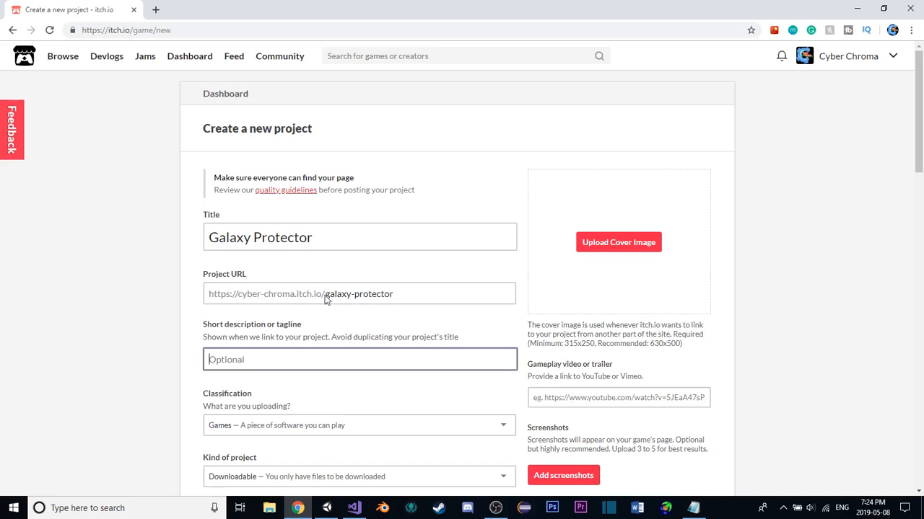
{"action": "scroll", "scroll_direction": "down", "scroll_amount": 3}
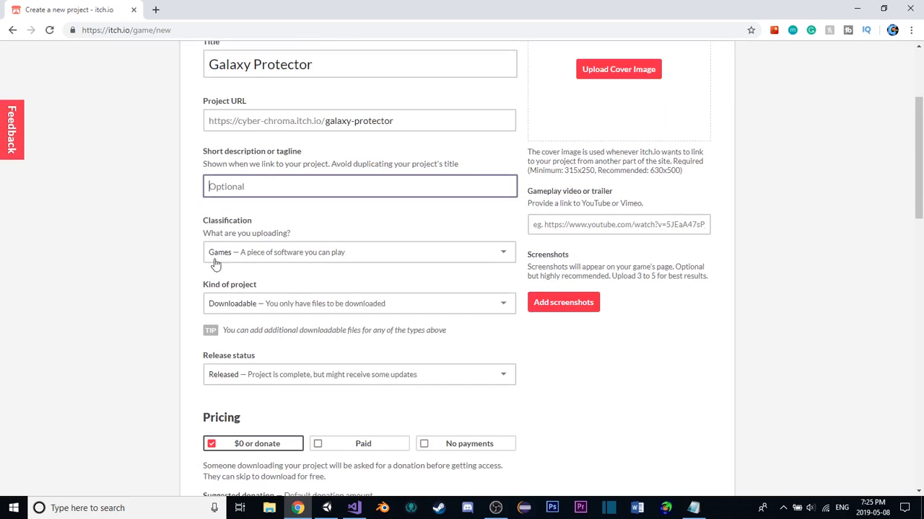
{"action": "scroll", "scroll_direction": "down", "scroll_amount": 3}
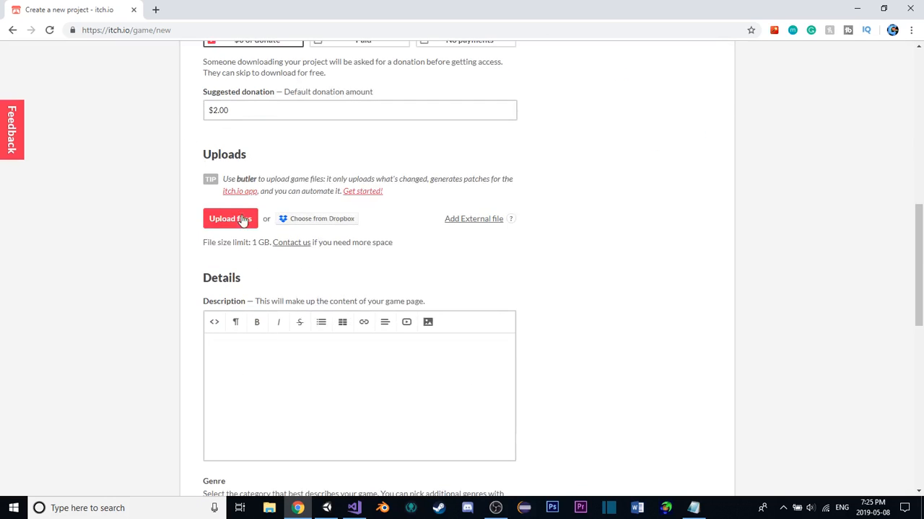
Upload Galaxy Protector Build.zip as the downloadable game build
{"action": "left_click", "coordinate": [229, 219]}
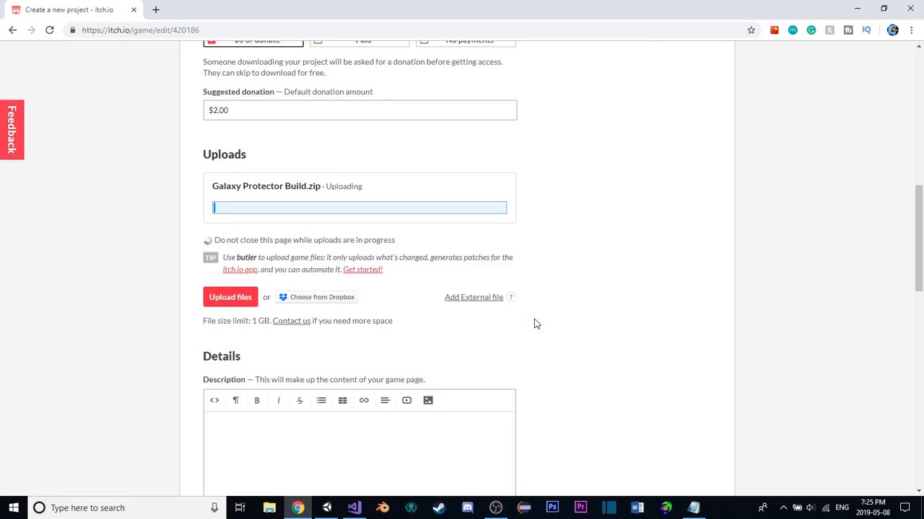
{"action": "scroll", "scroll_direction": "down", "scroll_amount": 3}
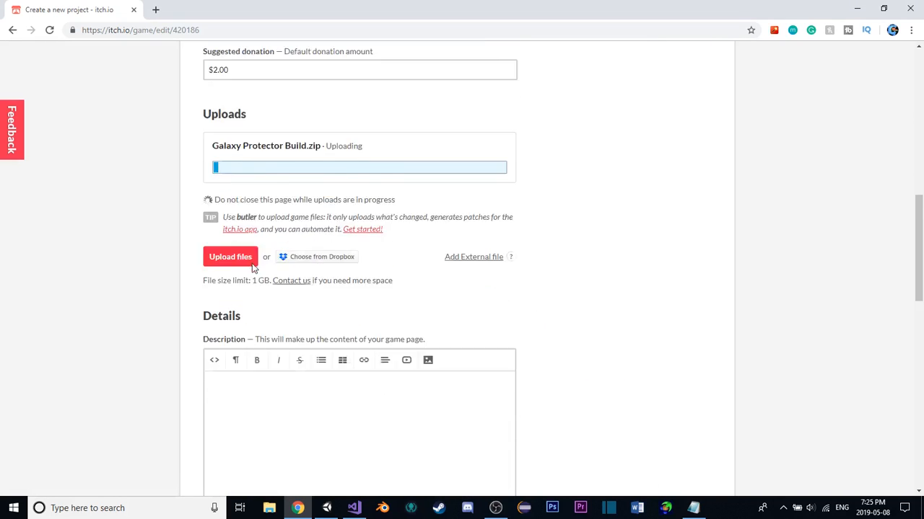
{"action": "scroll", "scroll_direction": "down", "scroll_amount": 3}
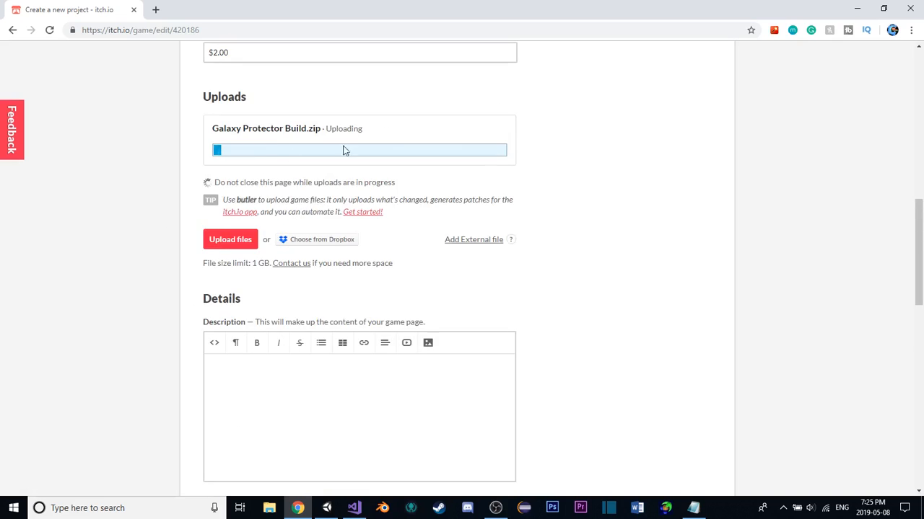
{"action": "scroll", "scroll_direction": "up", "scroll_amount": 3}
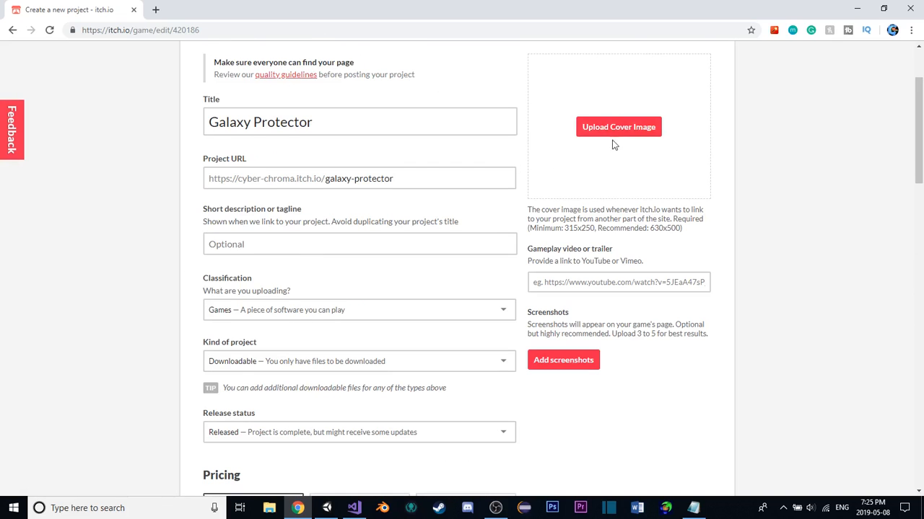
{"action": "scroll", "scroll_direction": "up", "scroll_amount": 3}
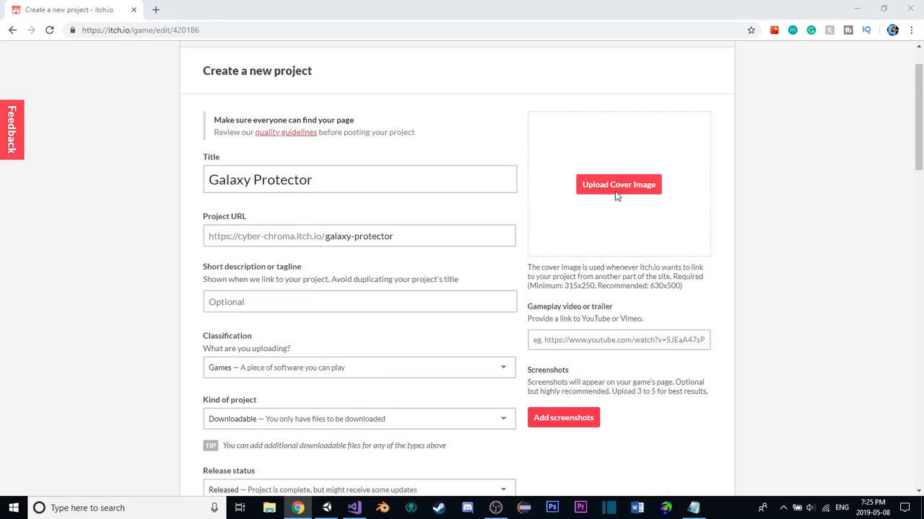
Set Screenshot 4 as the project's cover image
{"action": "left_click", "coordinate": [618, 184]}
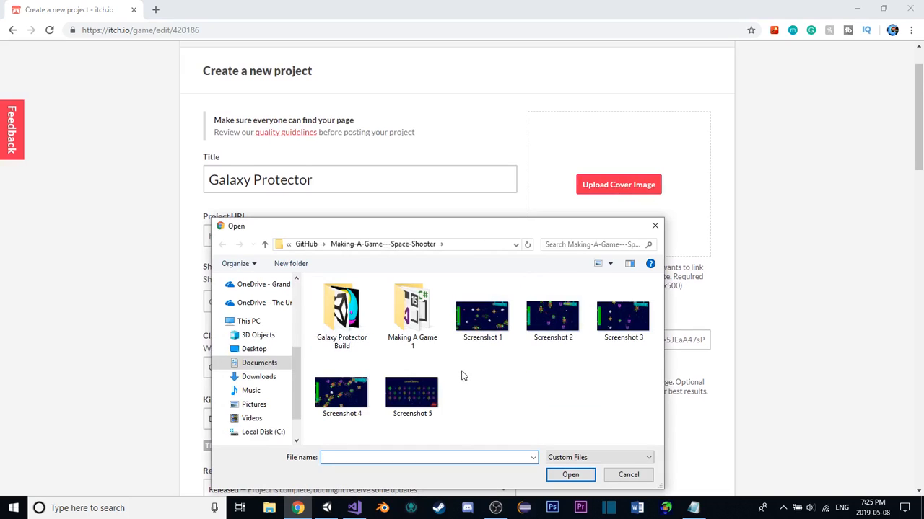
{"action": "left_click", "coordinate": [341, 392]}
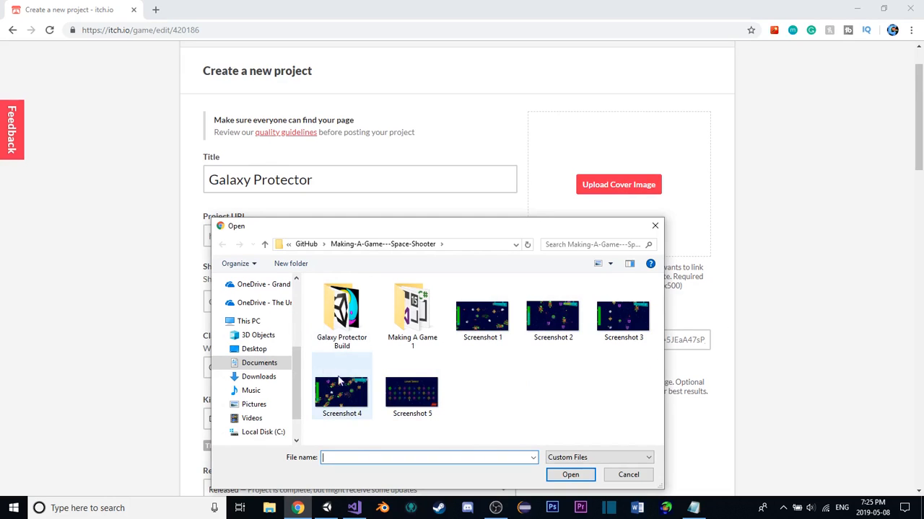
{"action": "left_click", "coordinate": [570, 474]}
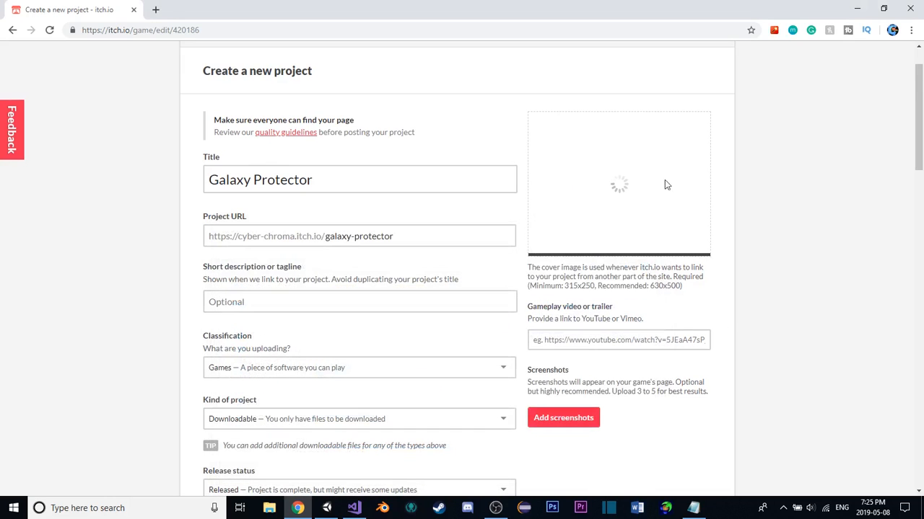
{"action": "mouse_move", "coordinate": [644, 314]}
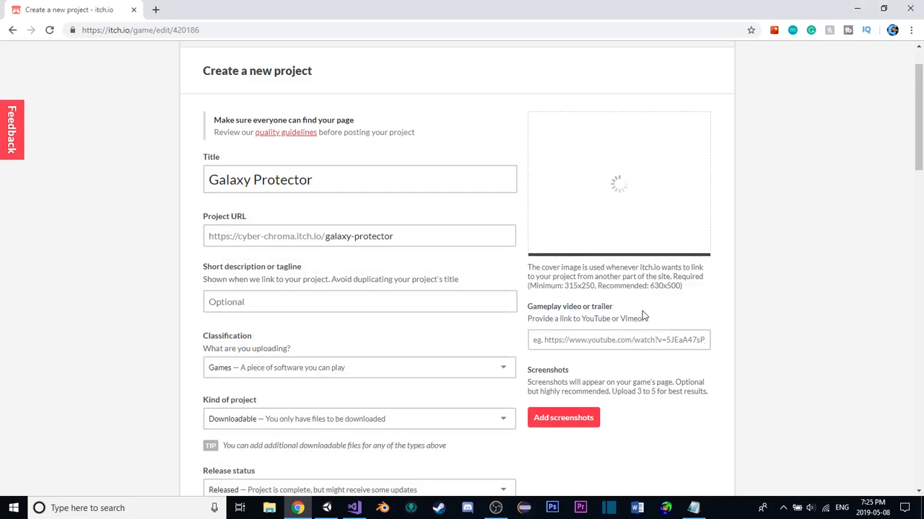
Add the gameplay screenshots to the project page
{"action": "left_click", "coordinate": [563, 418]}
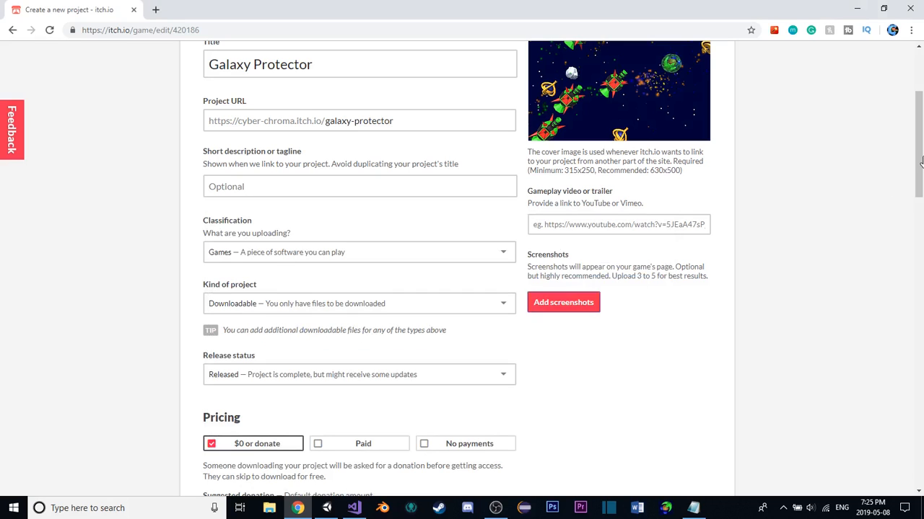
{"action": "scroll", "scroll_direction": "up", "scroll_amount": 3}
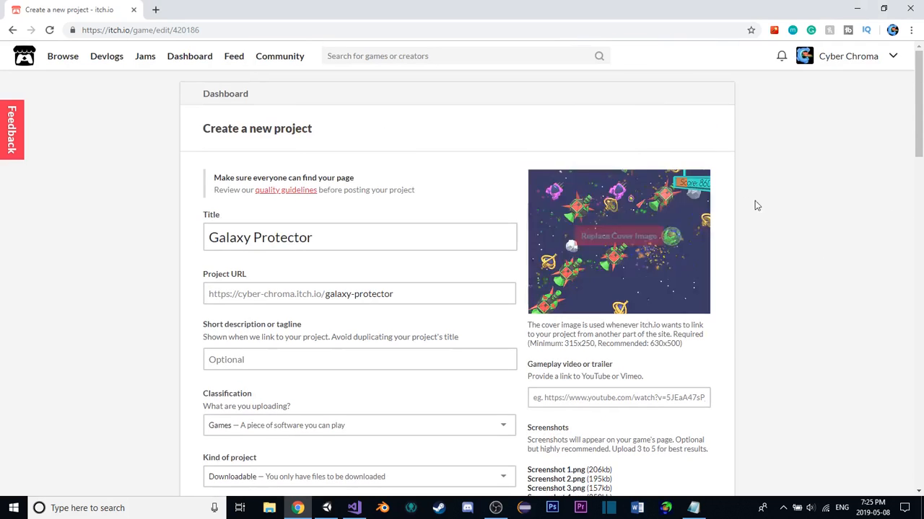
{"action": "mouse_move", "coordinate": [623, 205]}
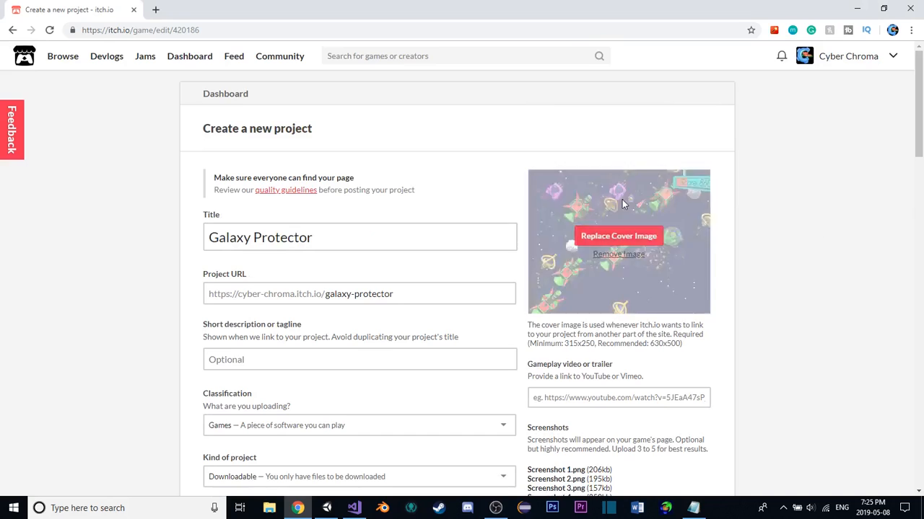
{"action": "scroll", "scroll_direction": "down", "scroll_amount": 3}
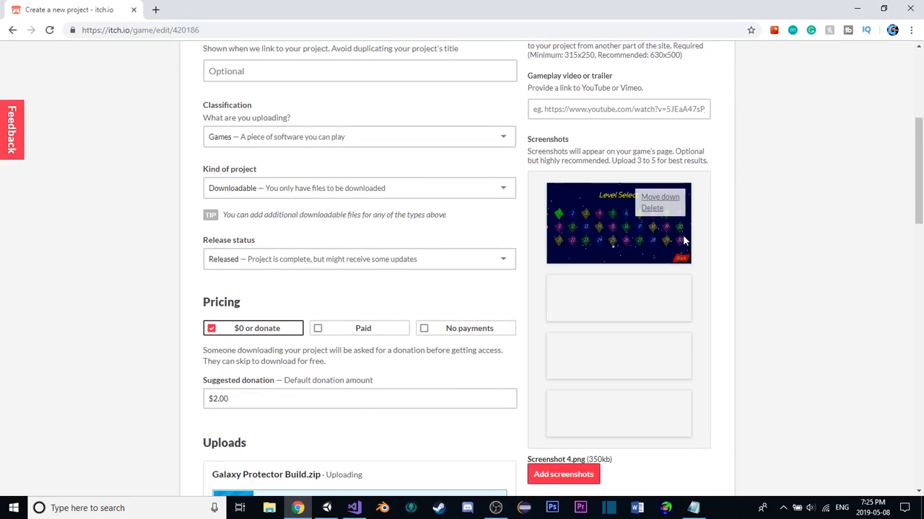
{"action": "scroll", "scroll_direction": "down", "scroll_amount": 3}
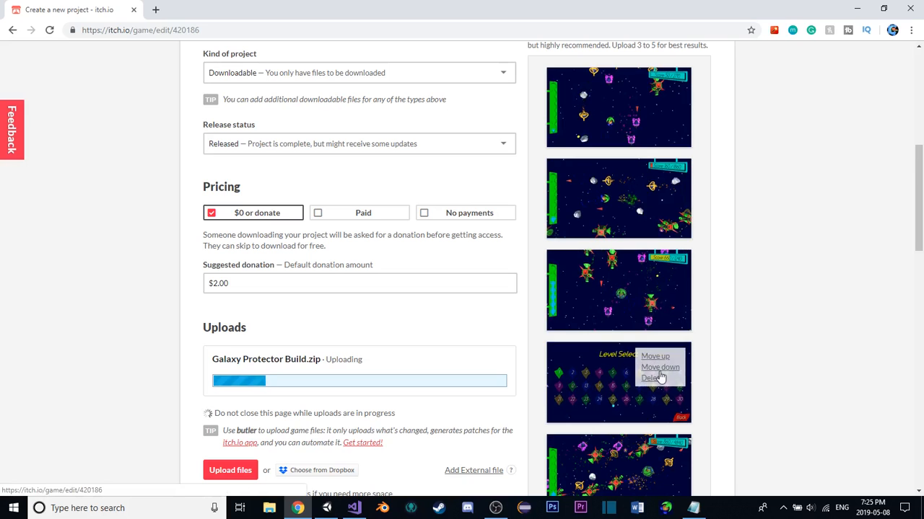
{"action": "scroll", "scroll_direction": "down", "scroll_amount": 3}
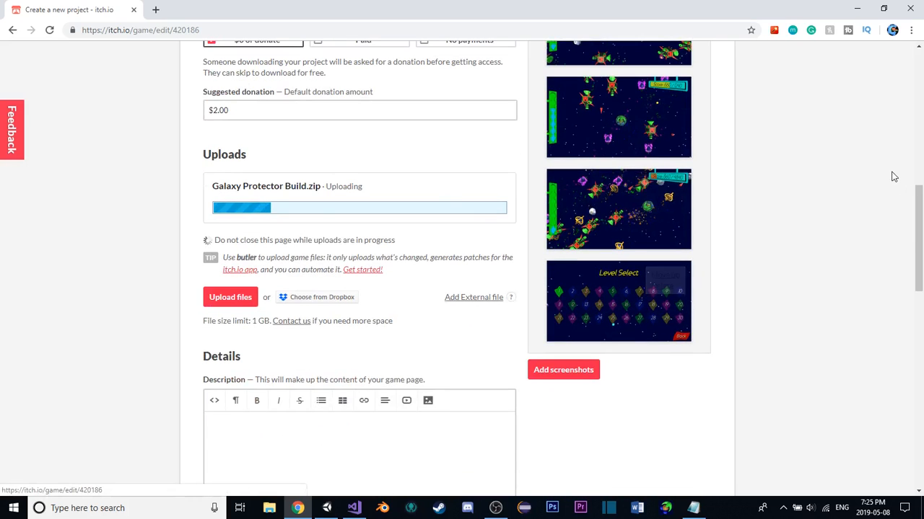
{"action": "scroll", "scroll_direction": "up", "scroll_amount": 3}
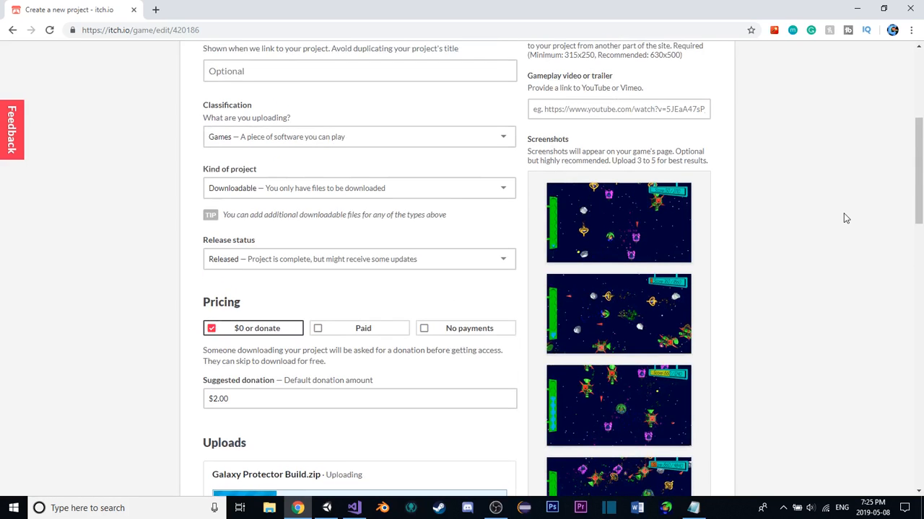
{"action": "scroll", "scroll_direction": "up", "scroll_amount": 3}
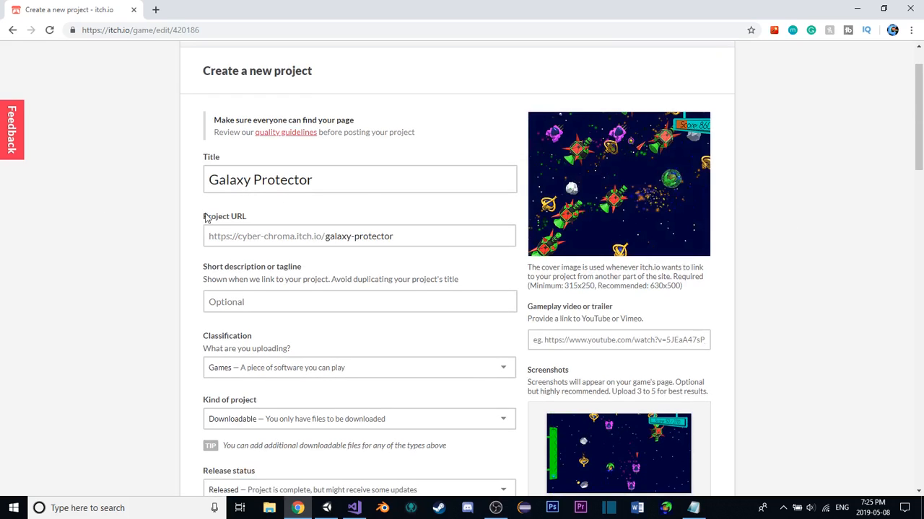
Choose Action from the Genre dropdown for Galaxy Protector
{"action": "scroll", "scroll_direction": "down", "scroll_amount": 3}
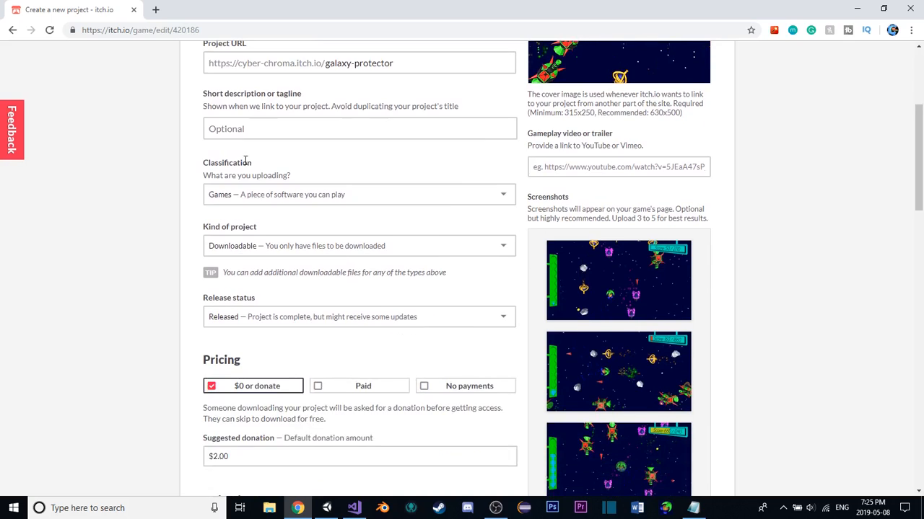
{"action": "scroll", "scroll_direction": "down", "scroll_amount": 3}
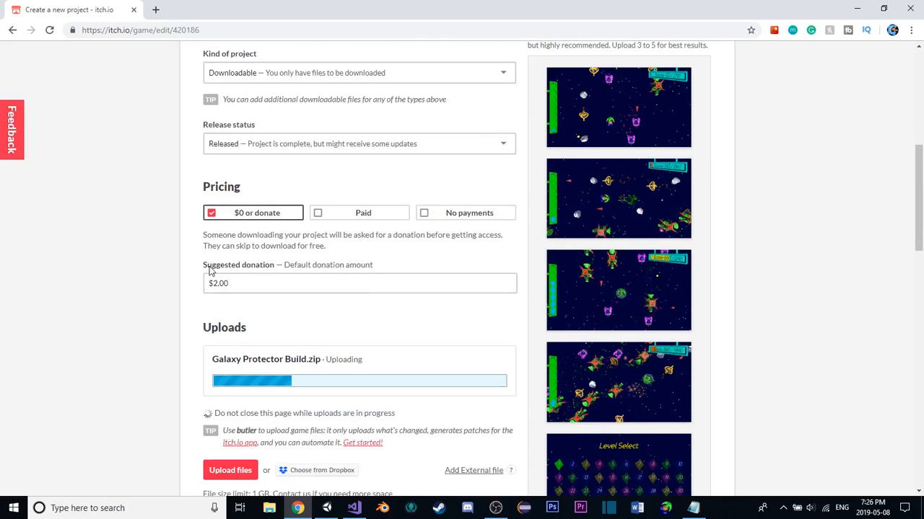
{"action": "scroll", "scroll_direction": "down", "scroll_amount": 3}
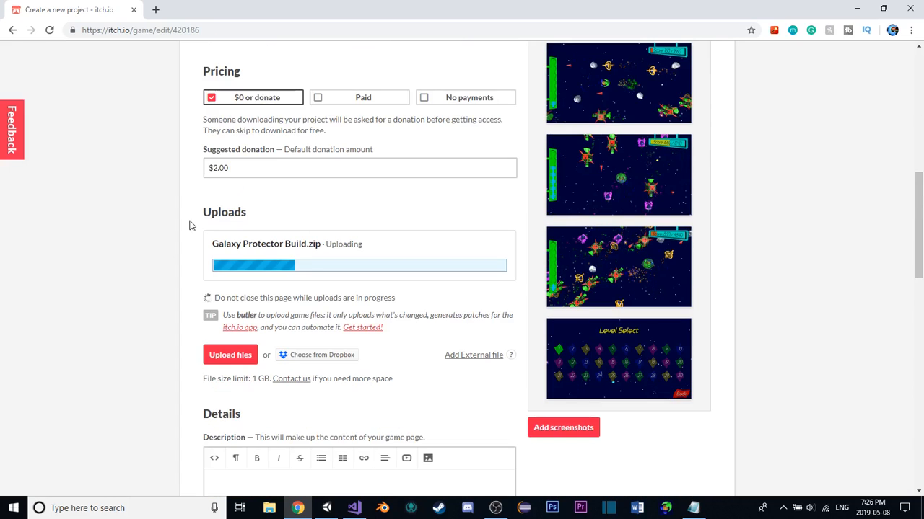
{"action": "scroll", "scroll_direction": "down", "scroll_amount": 3}
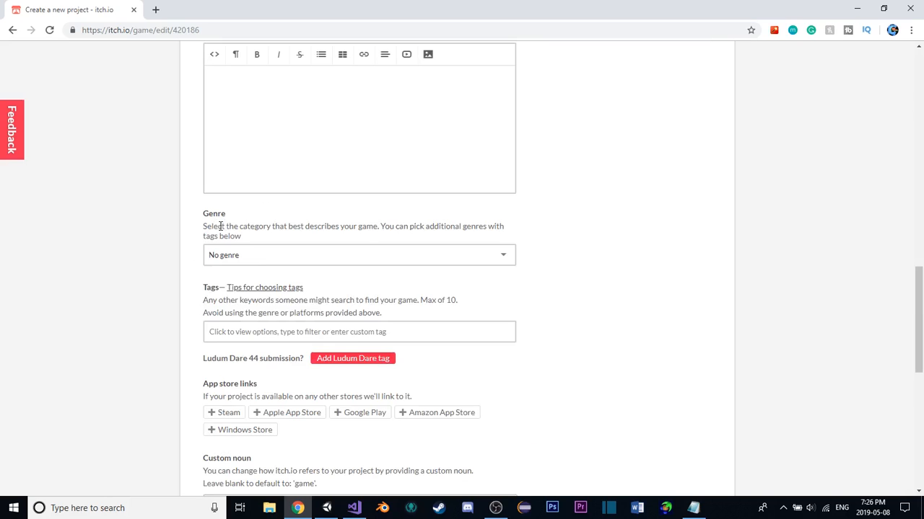
{"action": "left_click", "coordinate": [358, 255]}
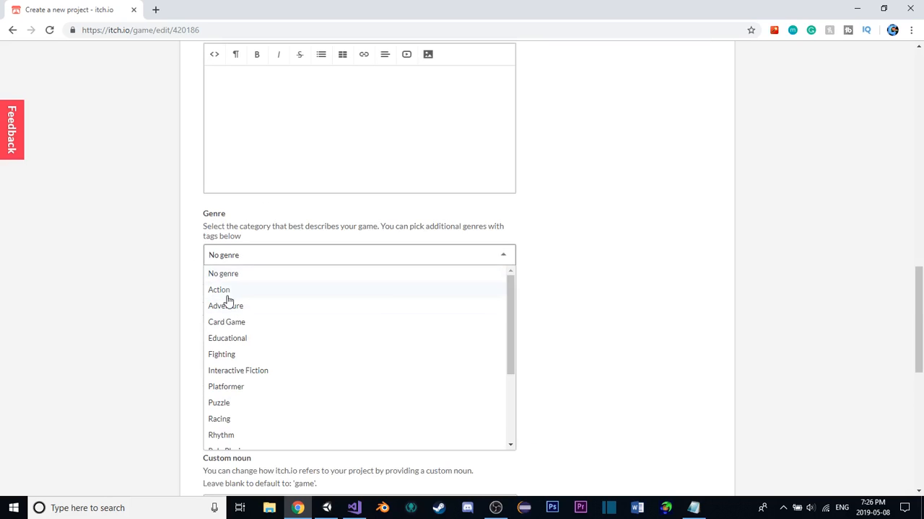
{"action": "left_click", "coordinate": [219, 289]}
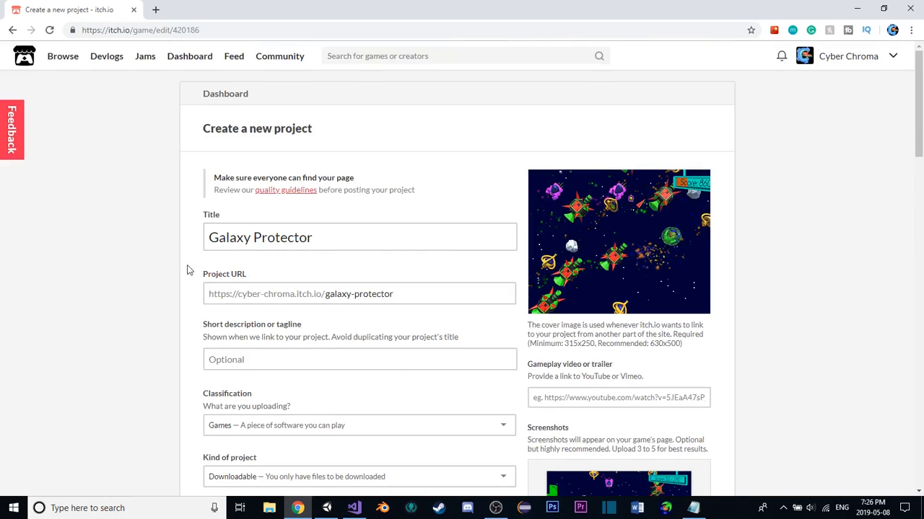
Enter the short description 'Protect the galaxy!'
{"action": "scroll", "scroll_direction": "down", "scroll_amount": 3}
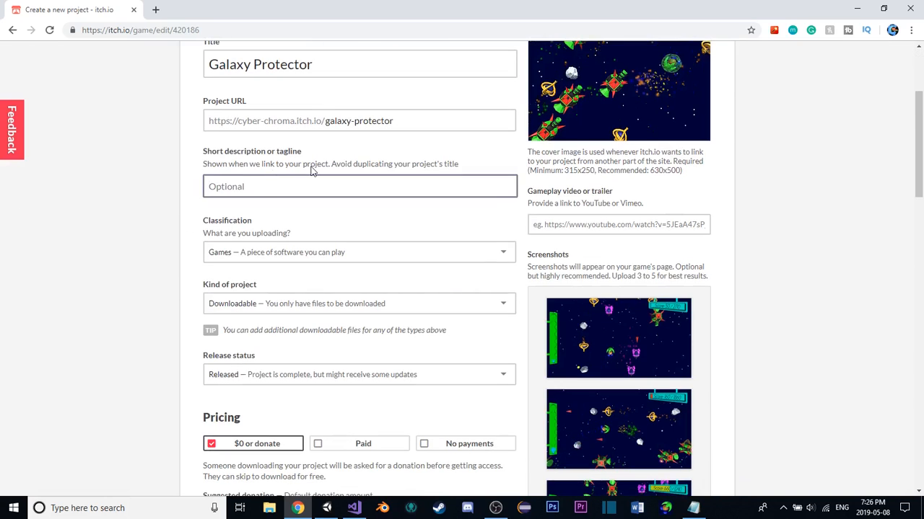
{"action": "type", "text": "P"}
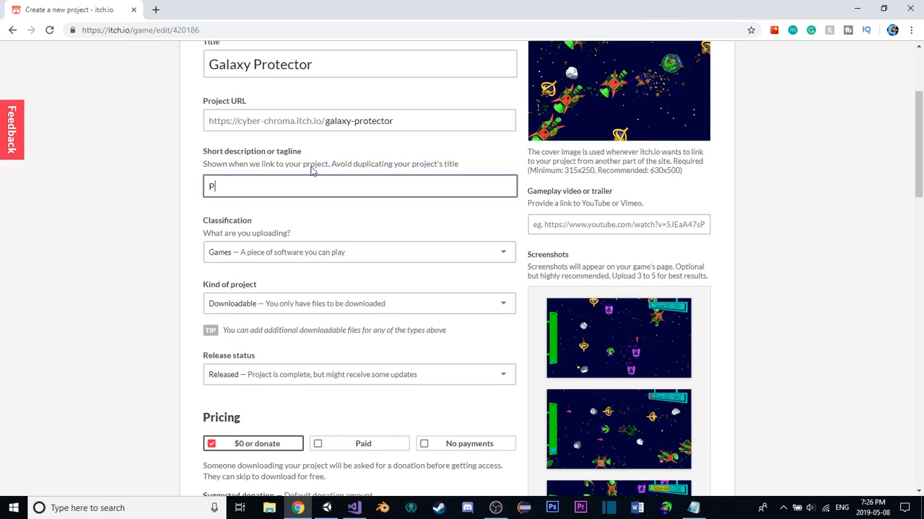
{"action": "type", "text": "rotect the"}
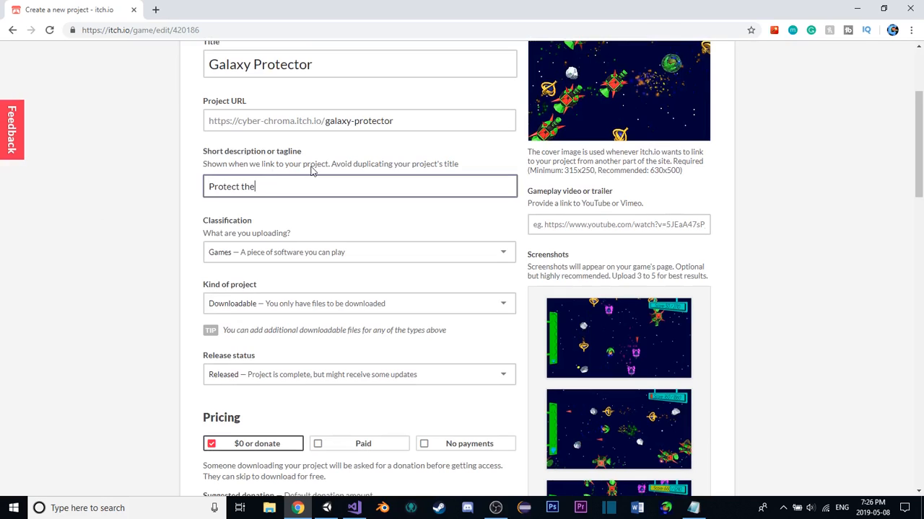
{"action": "type", "text": "galaxy i"}
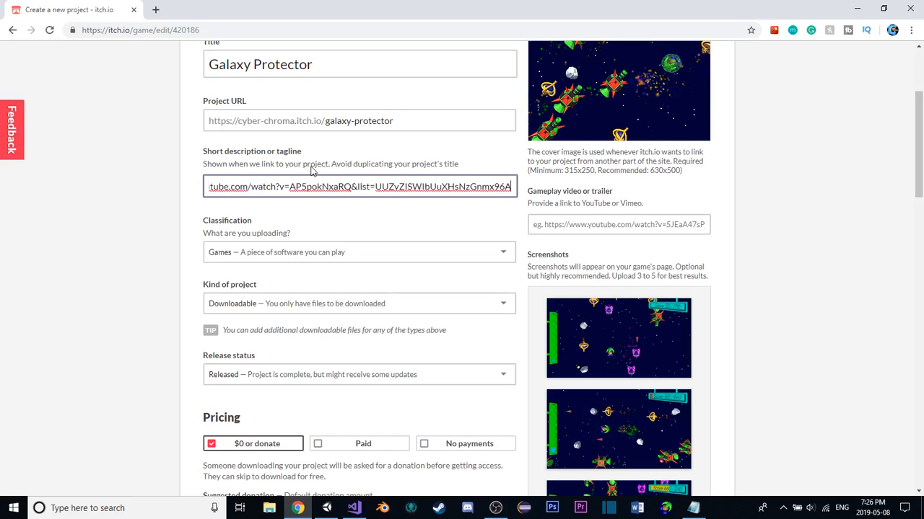
{"action": "type", "text": "Protect the galaxy in thi"}
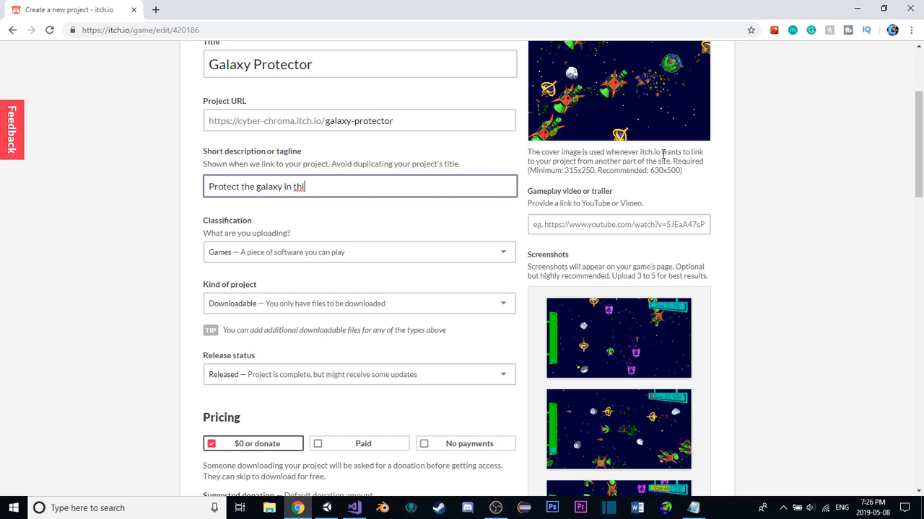
{"action": "key", "text": "Backspace"}
{"action": "type", "text": "!"}
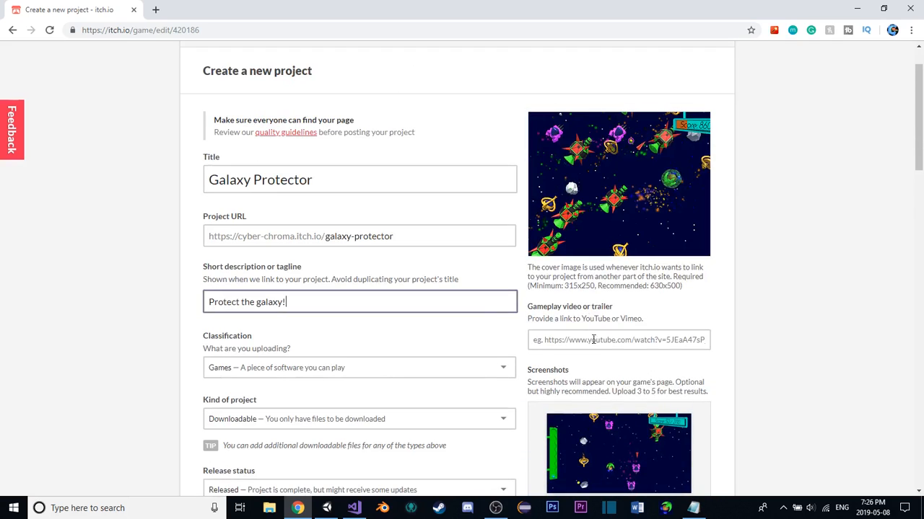
Add the YouTube link as the gameplay video, staying on the page
{"action": "left_click", "coordinate": [688, 508]}
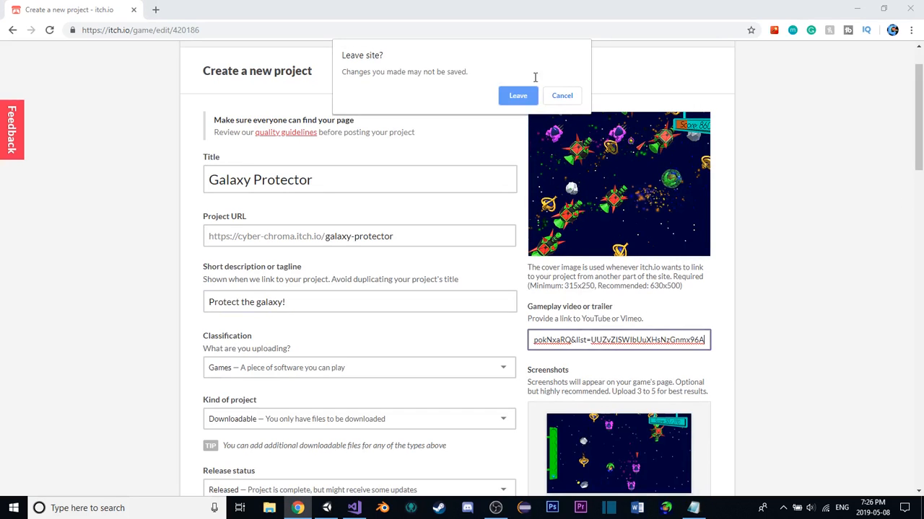
{"action": "left_click", "coordinate": [562, 96]}
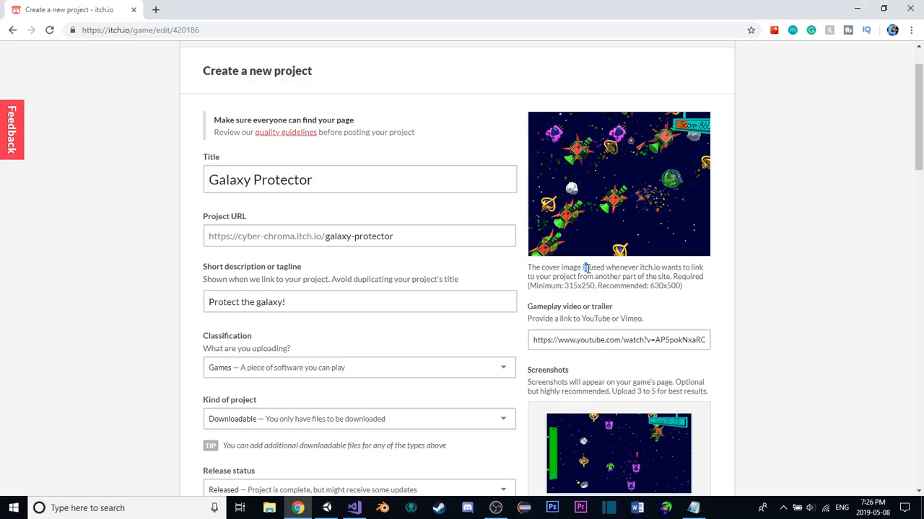
{"action": "scroll", "scroll_direction": "down", "scroll_amount": 3}
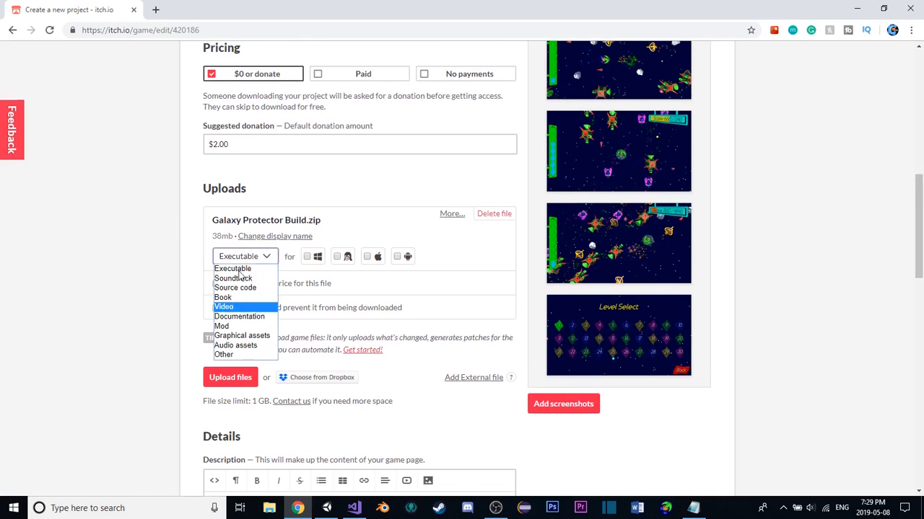
{"action": "mouse_move", "coordinate": [375, 262]}
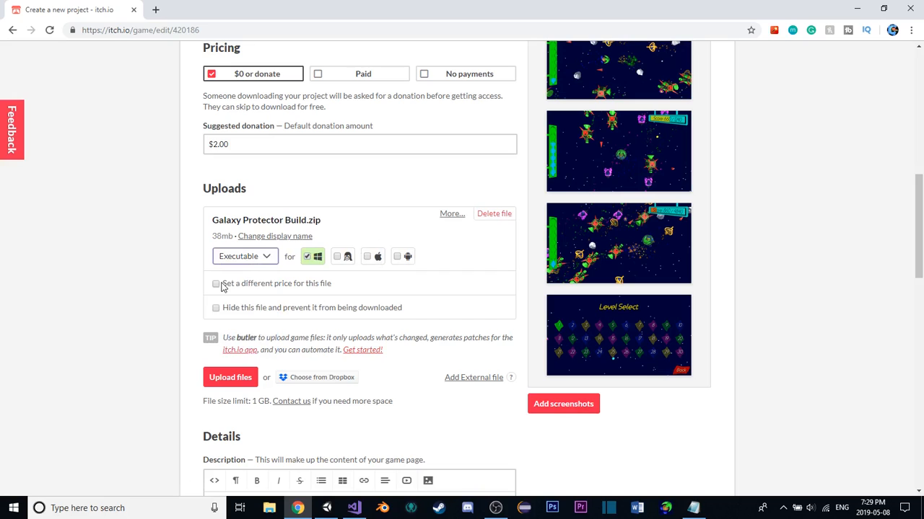
{"action": "mouse_move", "coordinate": [454, 238]}
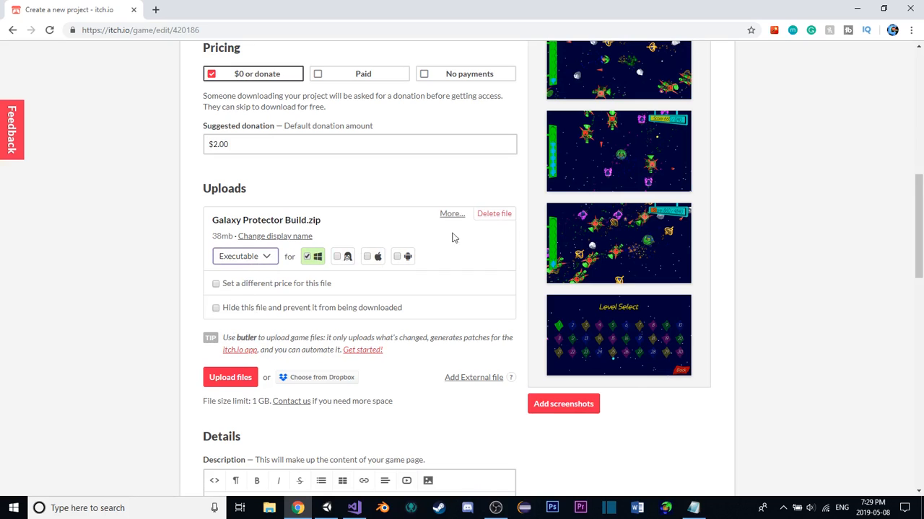
Mark the build as Windows and set its display name to Galaxy Protector.zip
{"action": "left_click", "coordinate": [275, 236]}
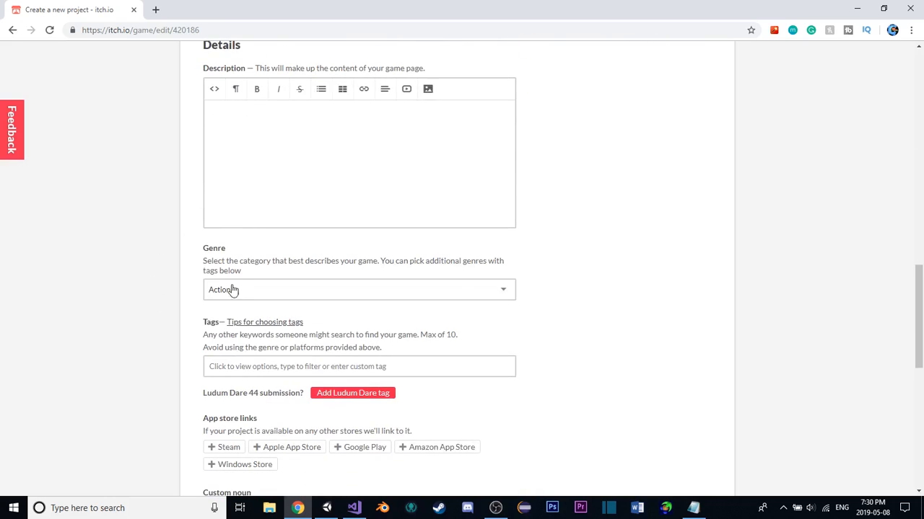
{"action": "scroll", "scroll_direction": "down", "scroll_amount": 3}
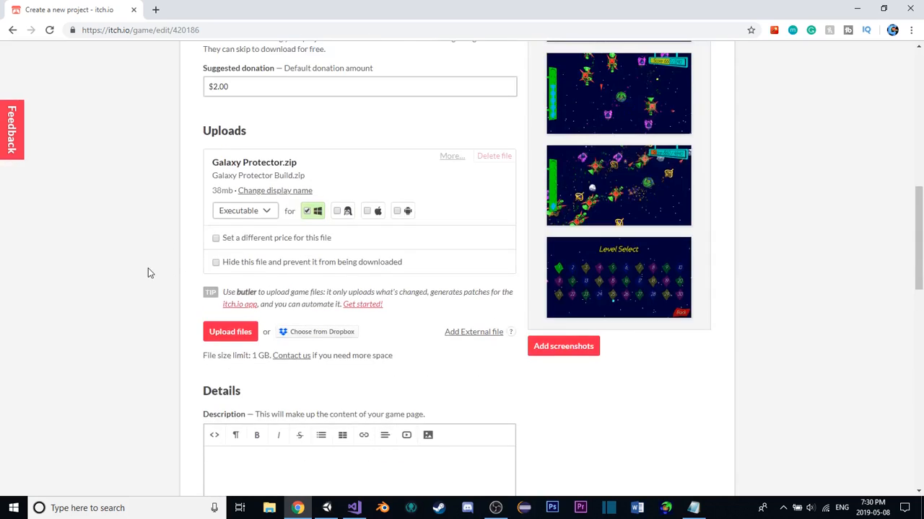
{"action": "scroll", "scroll_direction": "down", "scroll_amount": 3}
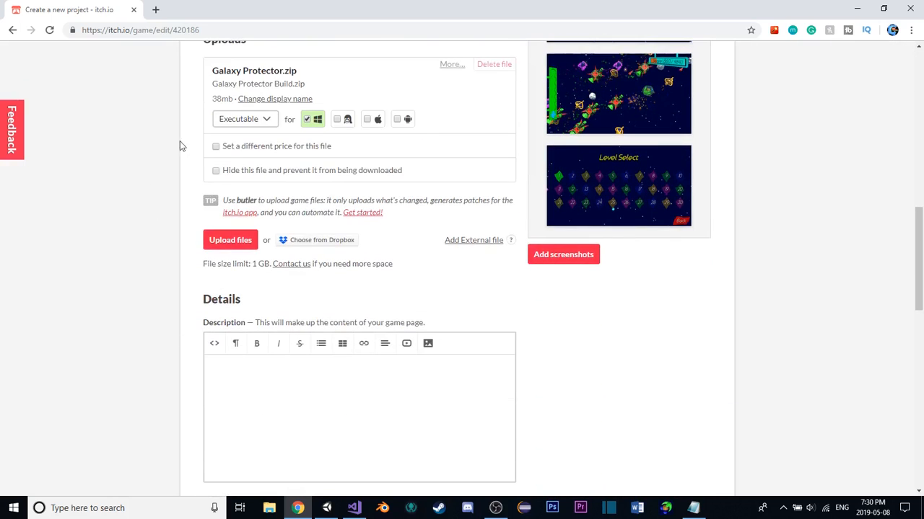
{"action": "scroll", "scroll_direction": "down", "scroll_amount": 3}
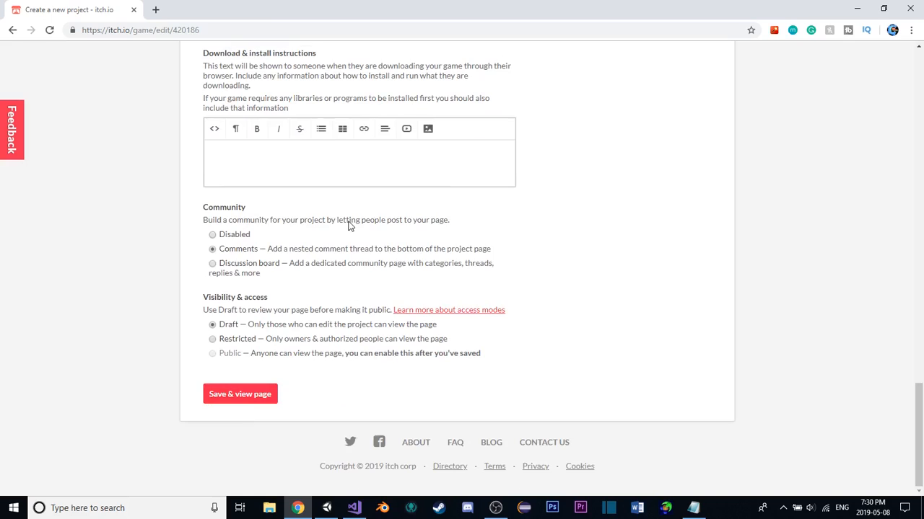
{"action": "mouse_move", "coordinate": [190, 345]}
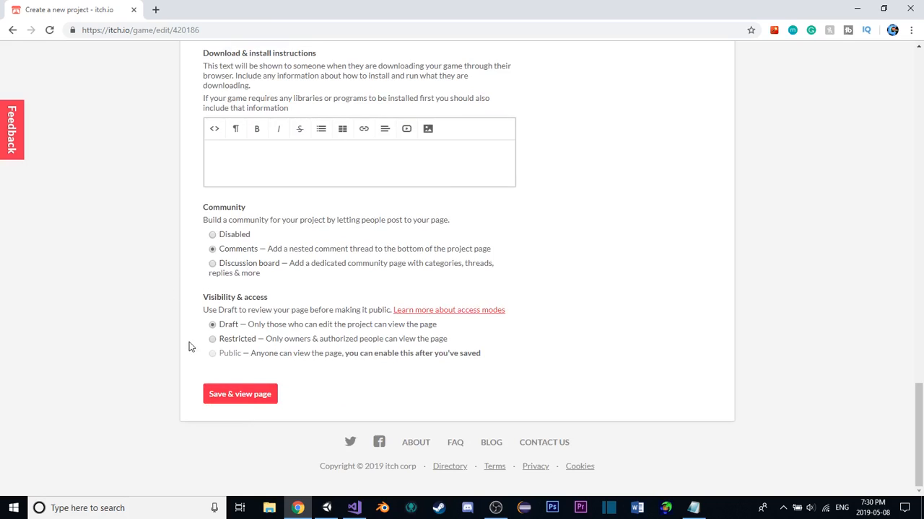
Save the project and view the draft page listing Galaxy Protector.zip
{"action": "left_click", "coordinate": [239, 394]}
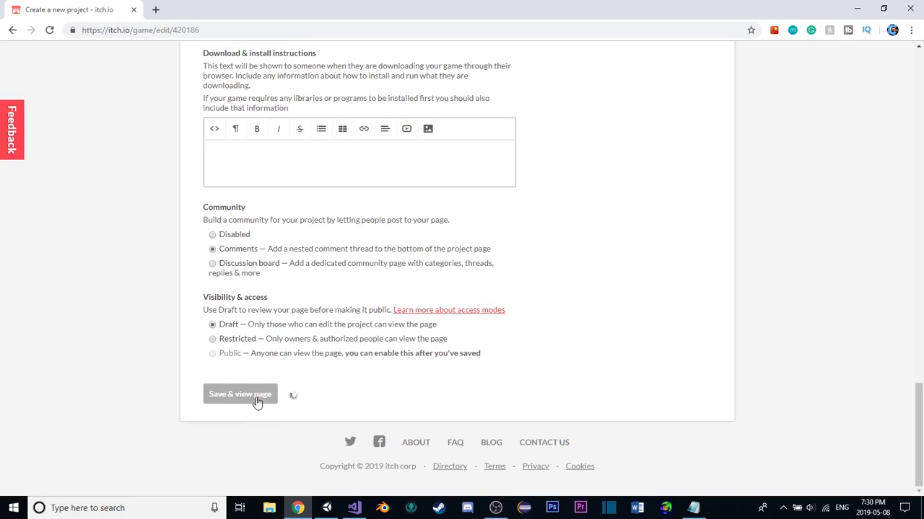
{"action": "left_click", "coordinate": [240, 394]}
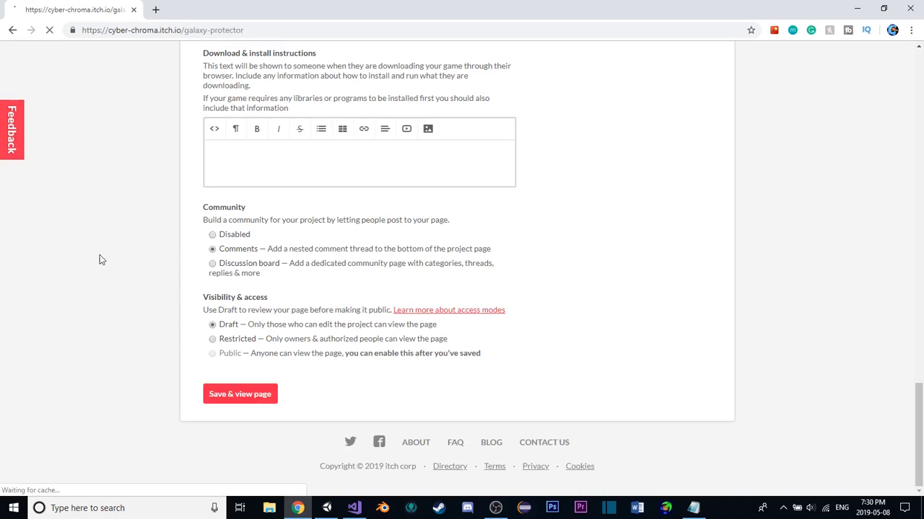
{"action": "left_click", "coordinate": [240, 394]}
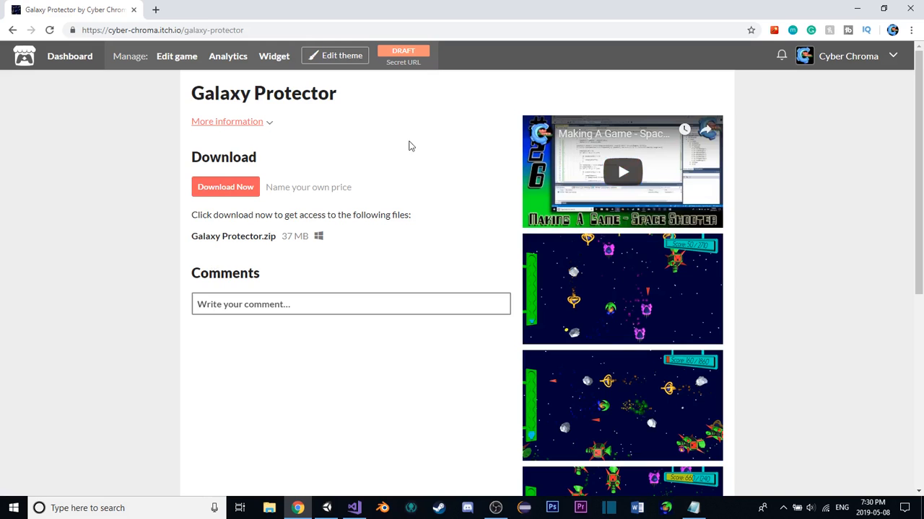
{"action": "mouse_move", "coordinate": [235, 108]}
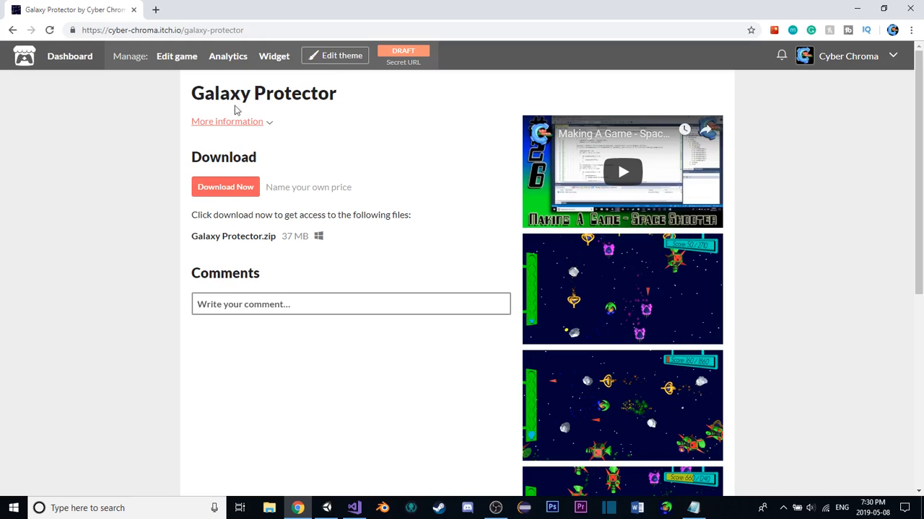
{"action": "mouse_move", "coordinate": [265, 177]}
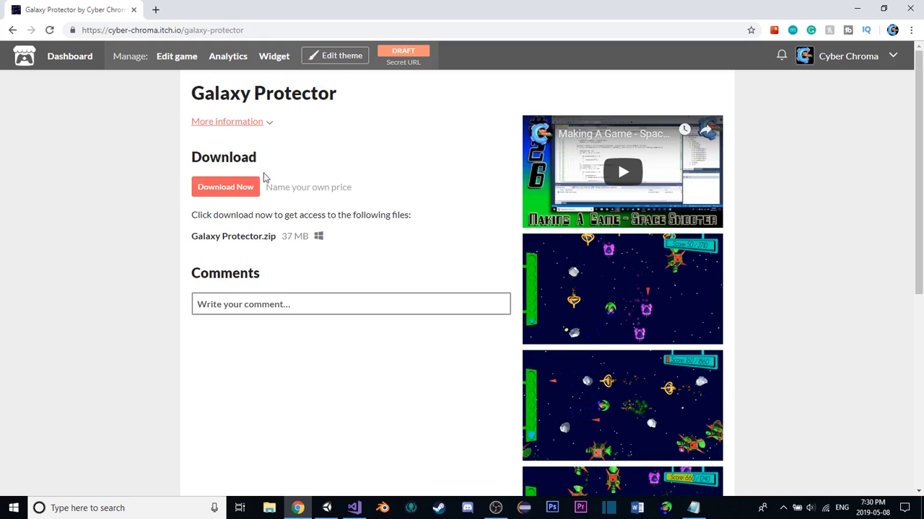
{"action": "mouse_move", "coordinate": [254, 245]}
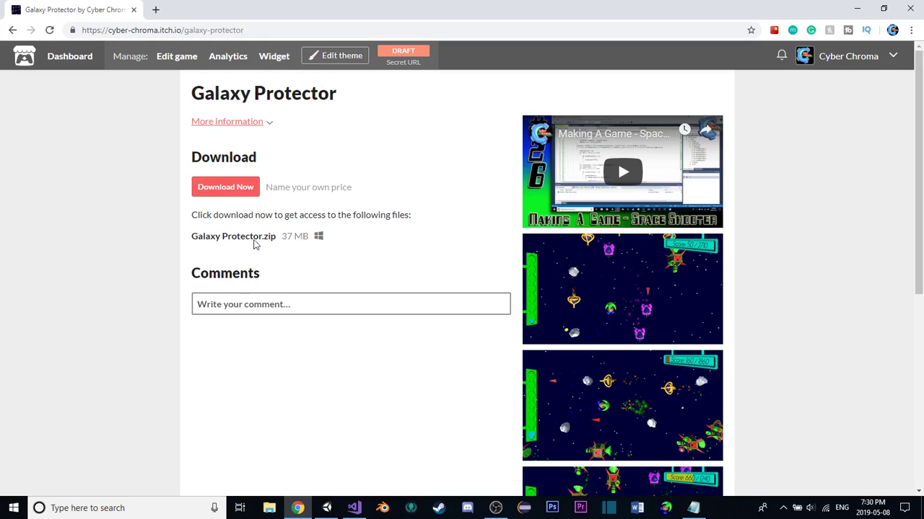
{"action": "mouse_move", "coordinate": [403, 56]}
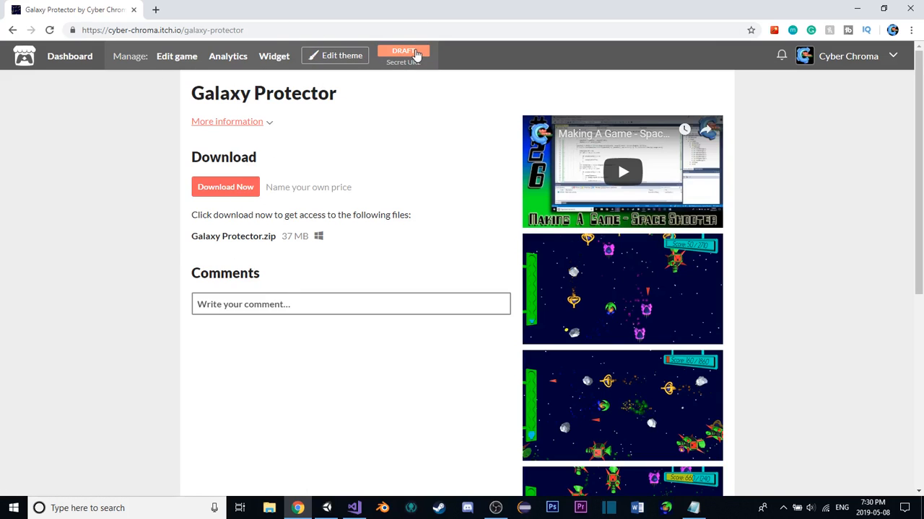
Open Edit game from the DRAFT badge and scroll to Visibility & access
{"action": "left_click", "coordinate": [404, 50]}
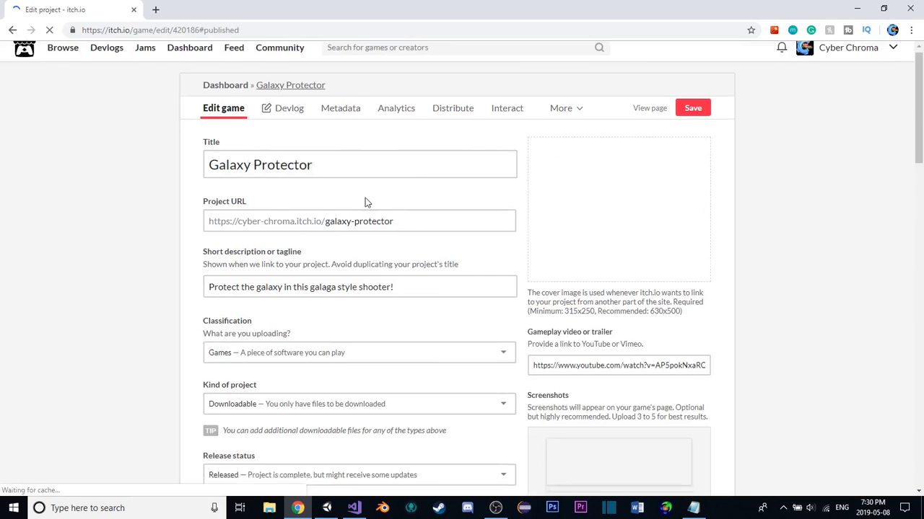
{"action": "scroll", "scroll_direction": "down", "scroll_amount": 3}
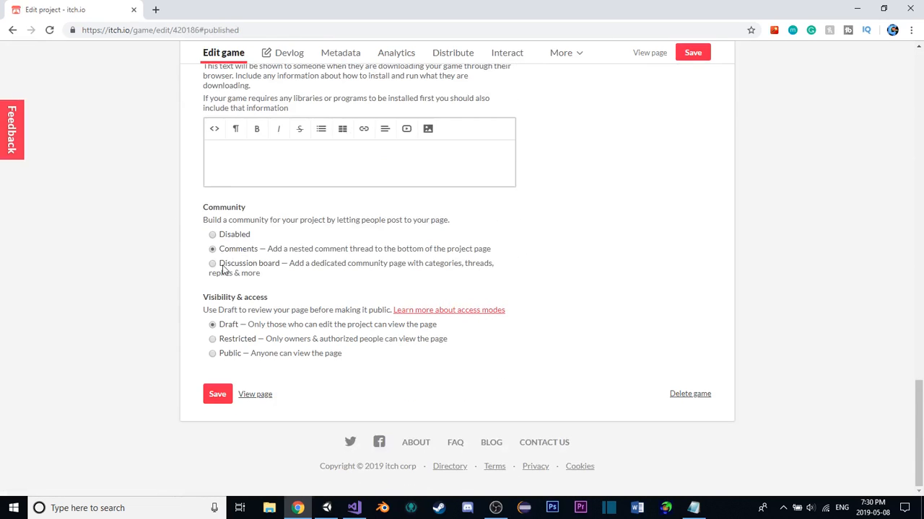
{"action": "mouse_move", "coordinate": [221, 360]}
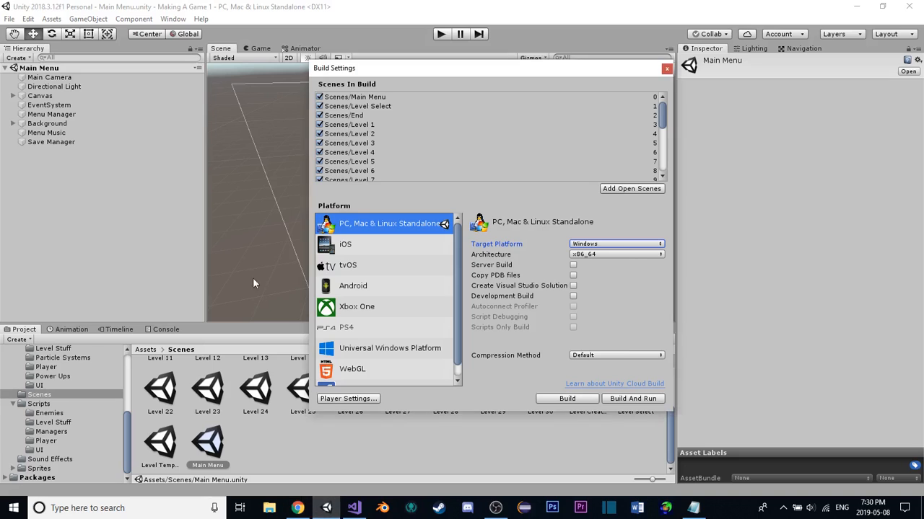
{"action": "scroll", "scroll_direction": "down", "scroll_amount": 3}
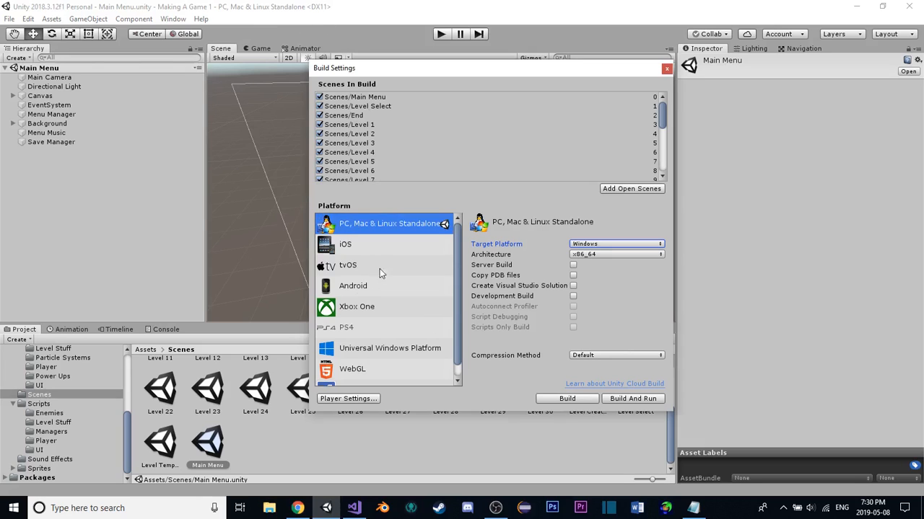
{"action": "scroll", "scroll_direction": "down", "scroll_amount": 3}
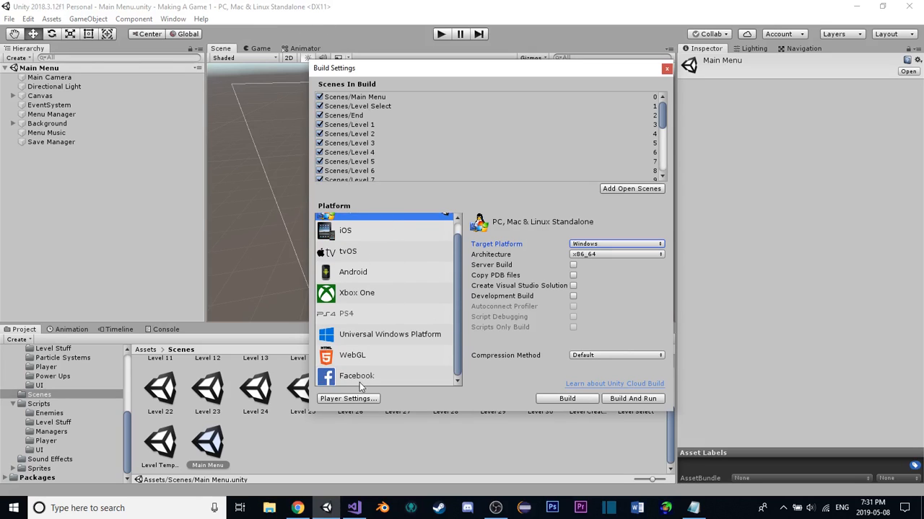
{"action": "left_click", "coordinate": [352, 355]}
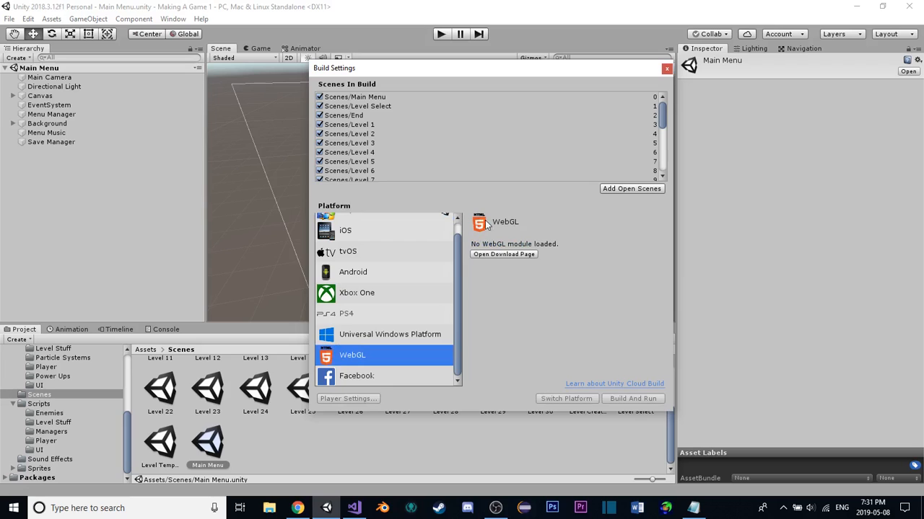
{"action": "mouse_move", "coordinate": [278, 63]}
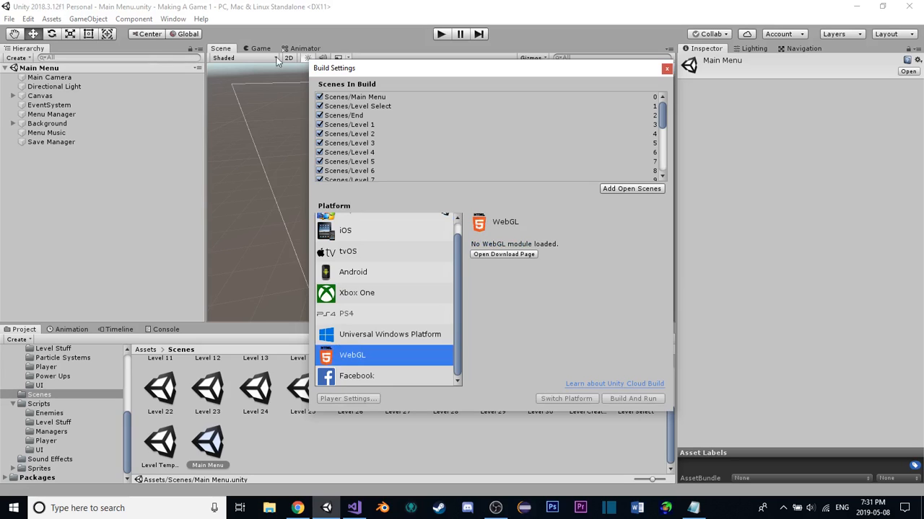
{"action": "mouse_move", "coordinate": [425, 296]}
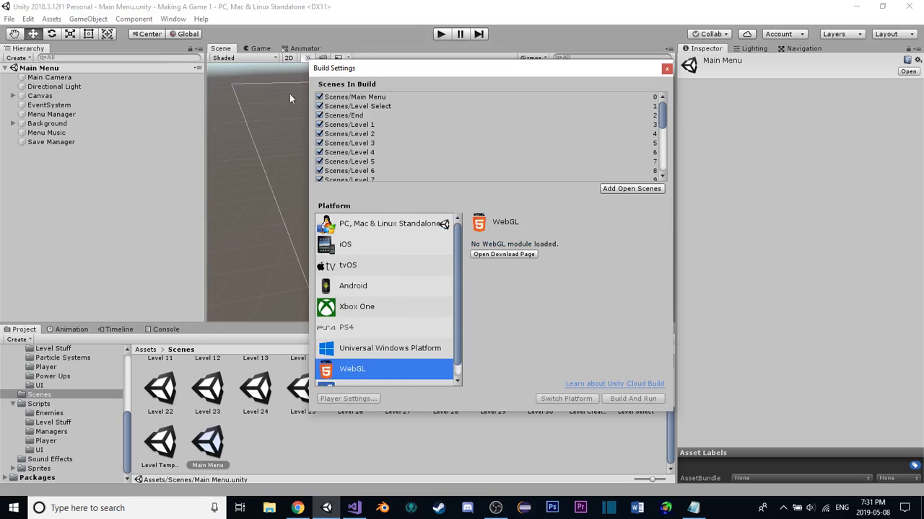
{"action": "left_click", "coordinate": [390, 222]}
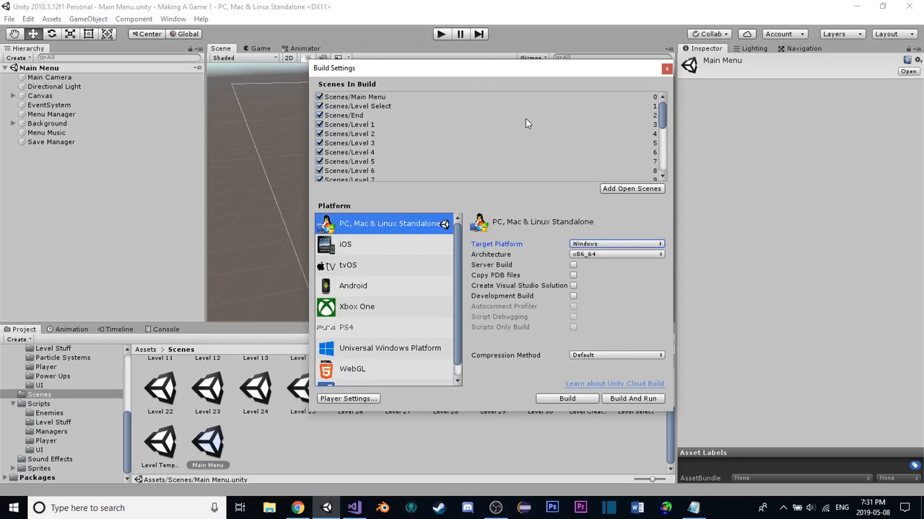
{"action": "mouse_move", "coordinate": [513, 52]}
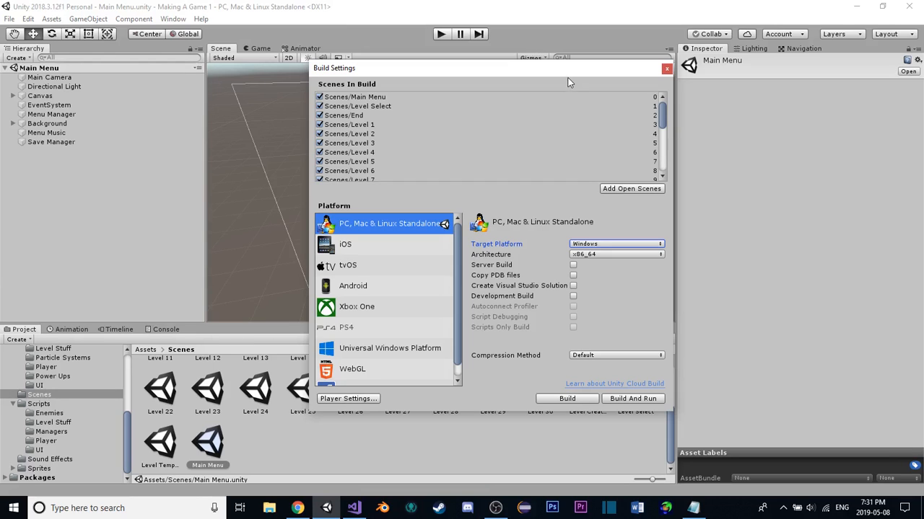
{"action": "mouse_move", "coordinate": [584, 159]}
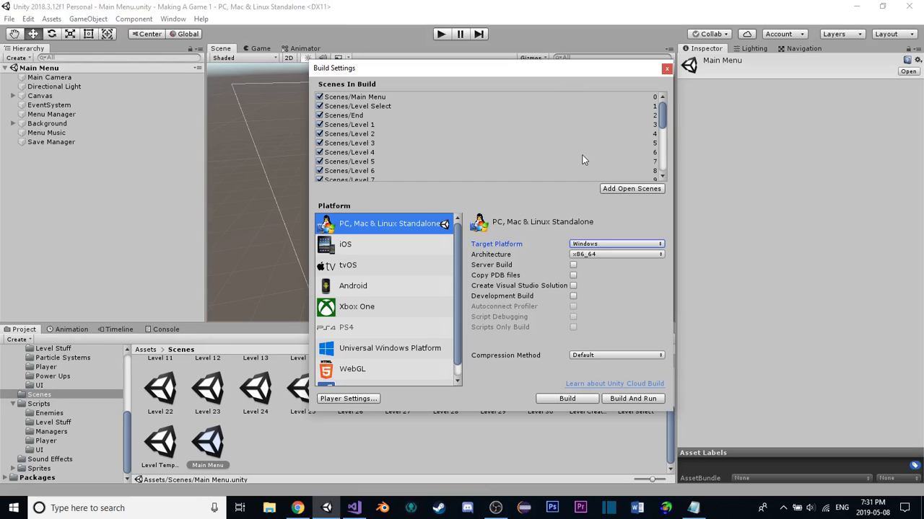
{"action": "mouse_move", "coordinate": [389, 372]}
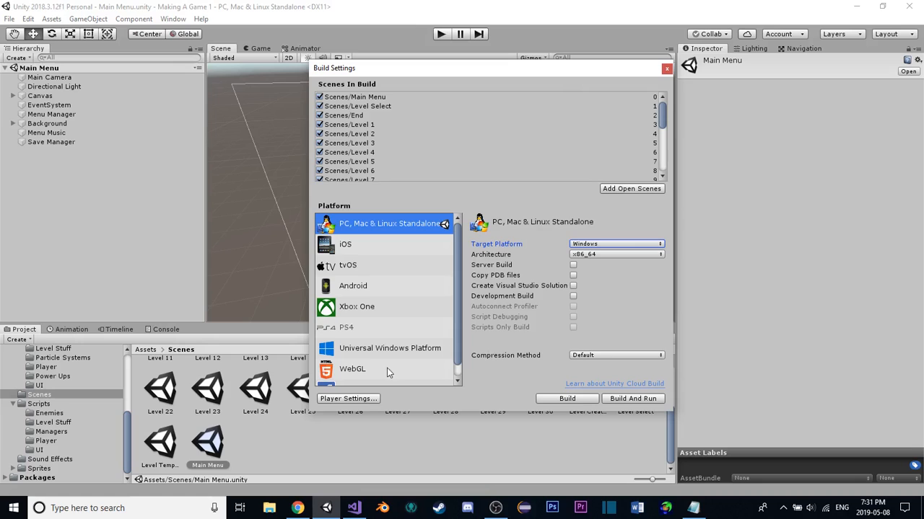
{"action": "left_click", "coordinate": [353, 369]}
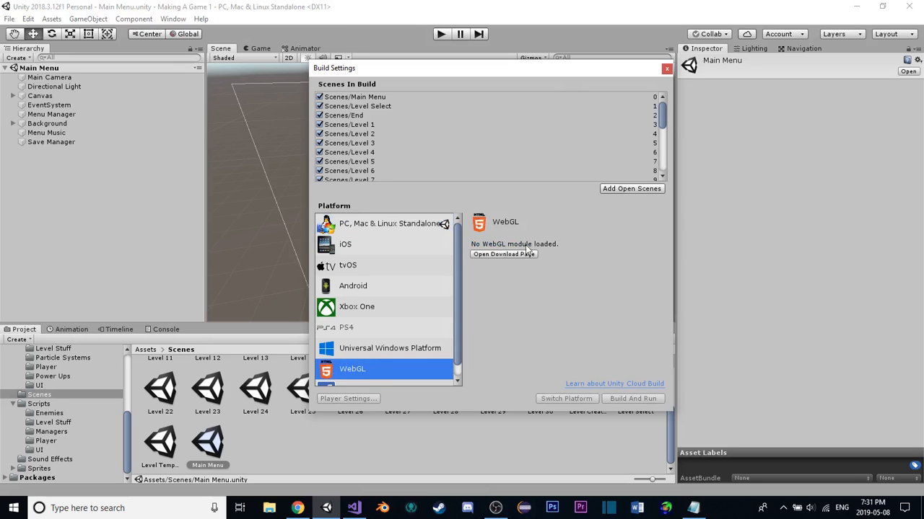
{"action": "mouse_move", "coordinate": [418, 336]}
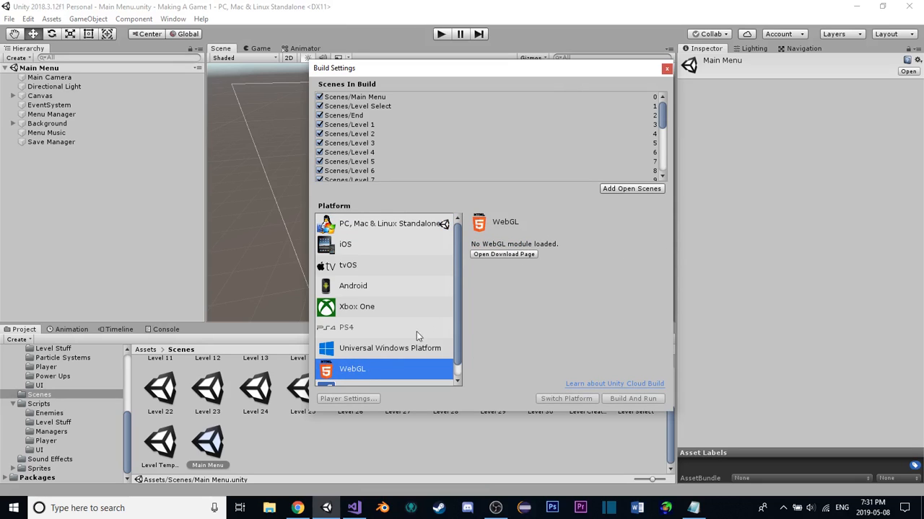
{"action": "mouse_move", "coordinate": [406, 230]}
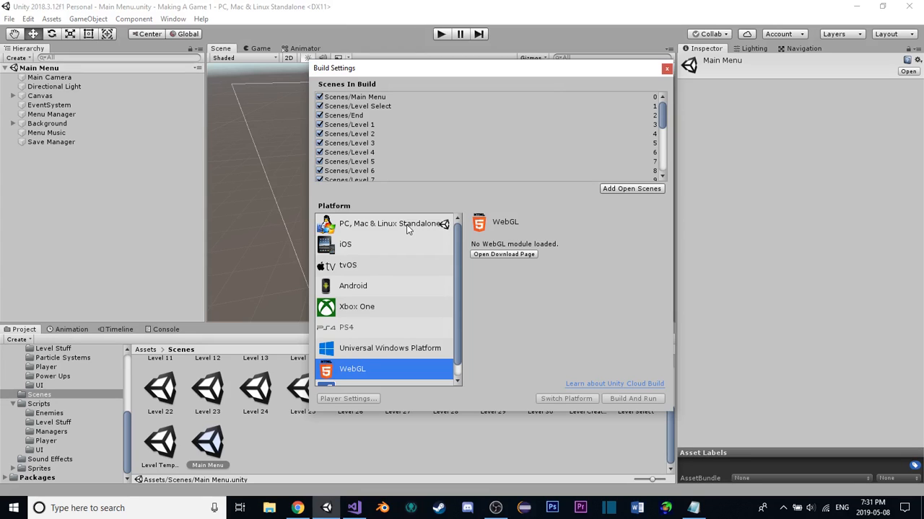
{"action": "mouse_move", "coordinate": [415, 234]}
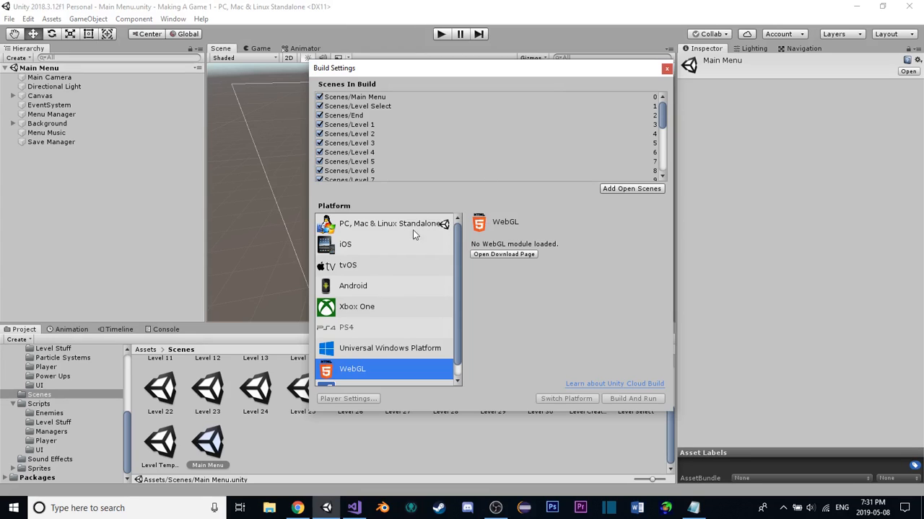
{"action": "mouse_move", "coordinate": [504, 217]}
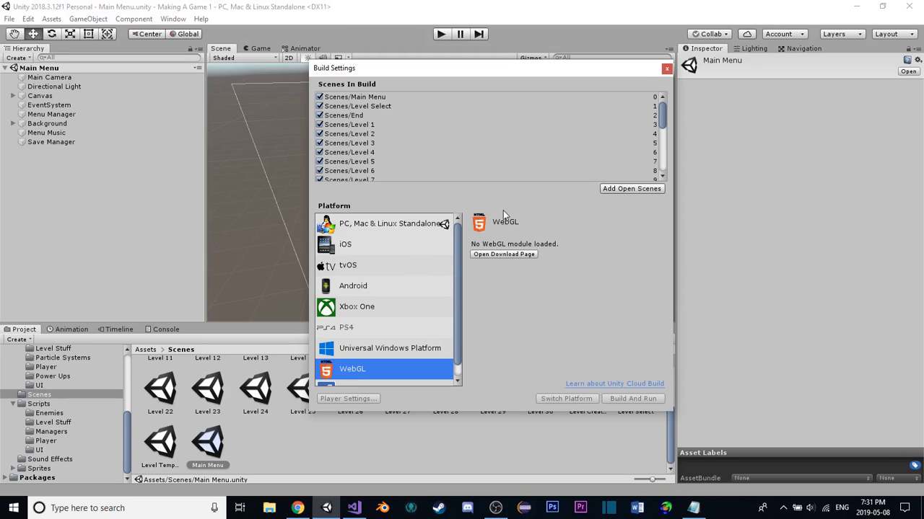
{"action": "mouse_move", "coordinate": [512, 232]}
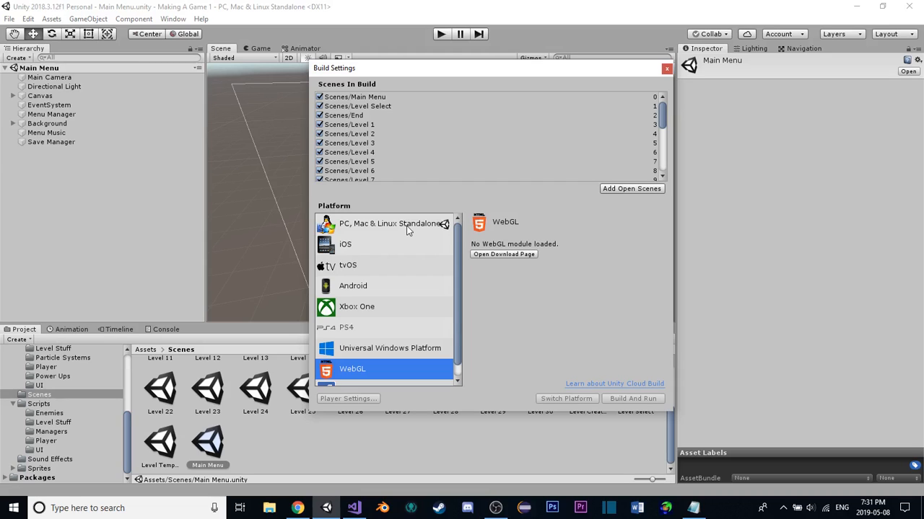
{"action": "left_click", "coordinate": [390, 223]}
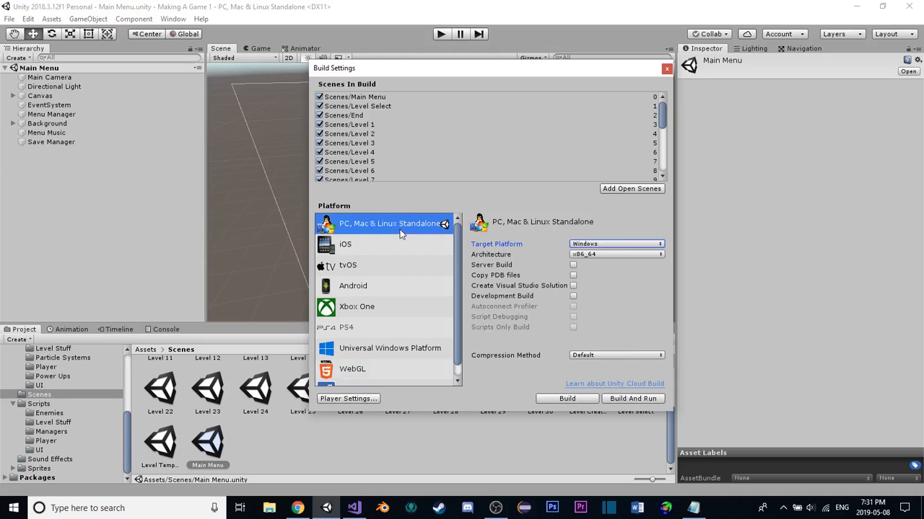
{"action": "left_click", "coordinate": [352, 369]}
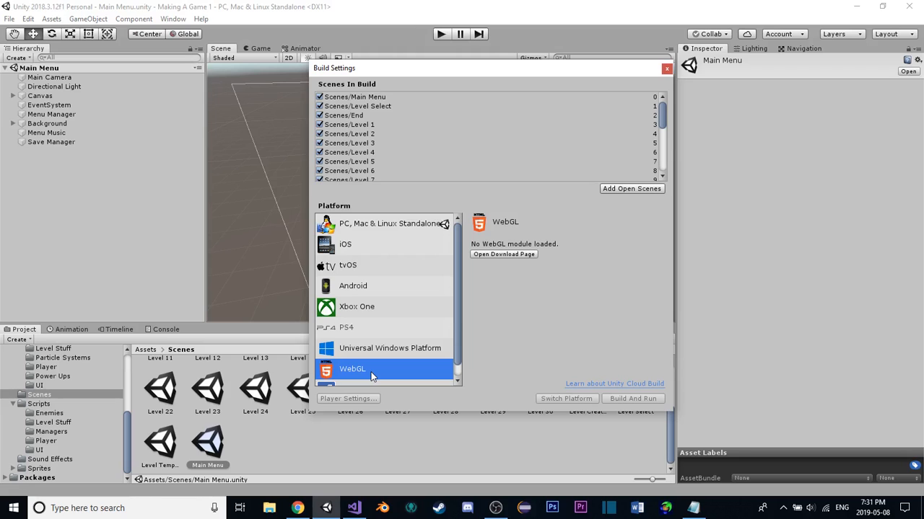
{"action": "left_click", "coordinate": [390, 223]}
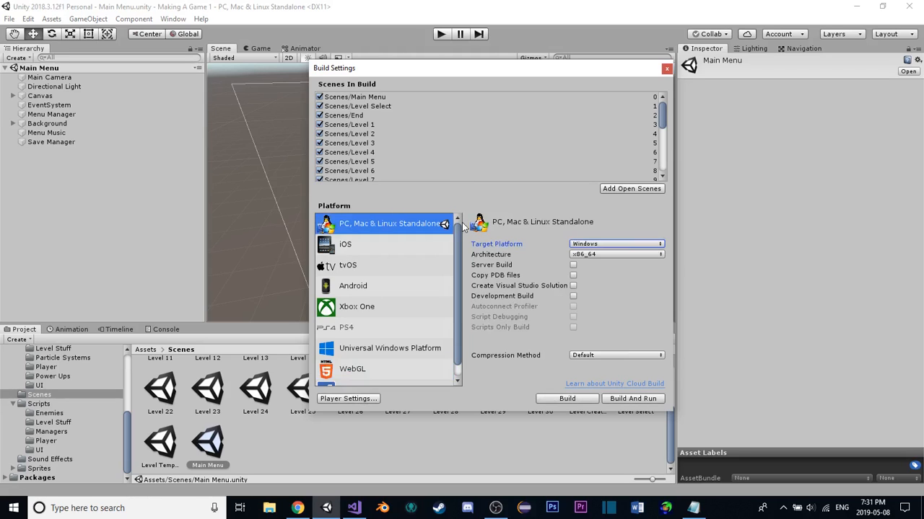
{"action": "mouse_move", "coordinate": [473, 227]}
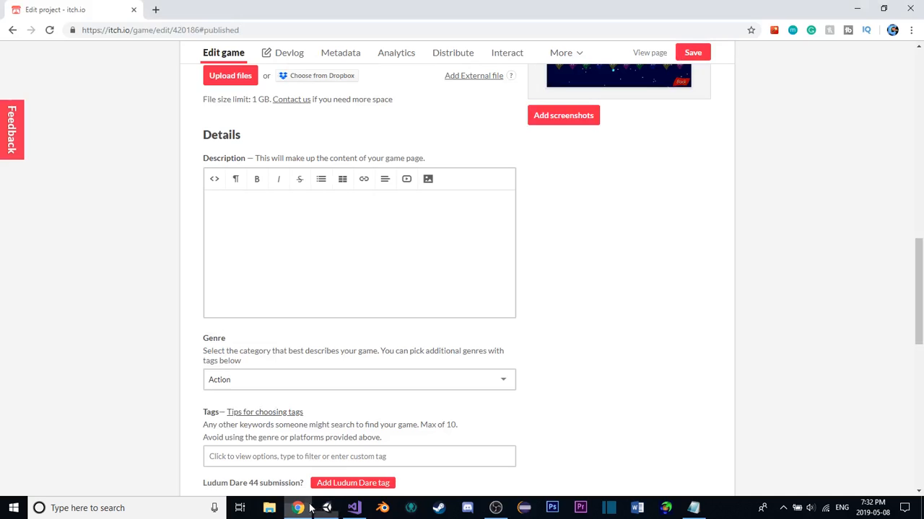
Save Galaxy Protector as Public and open its published game page
{"action": "scroll", "scroll_direction": "down", "scroll_amount": 3}
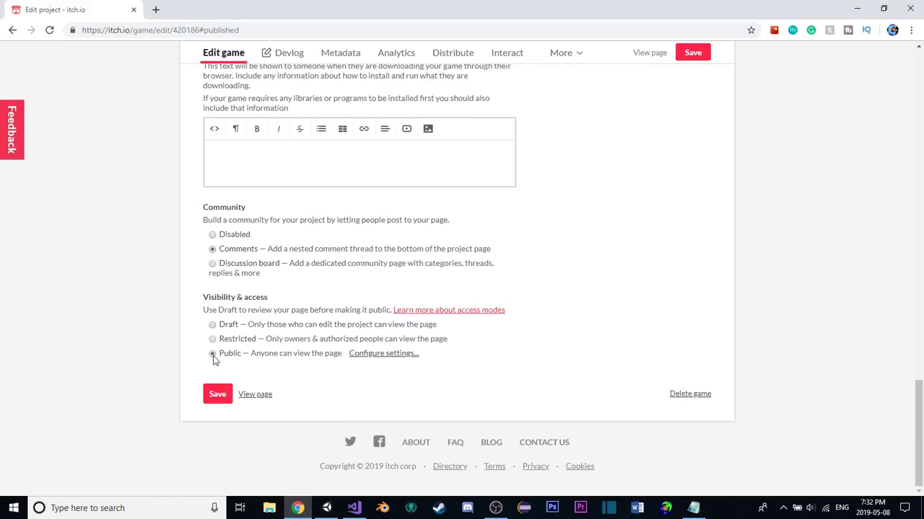
{"action": "left_click", "coordinate": [217, 394]}
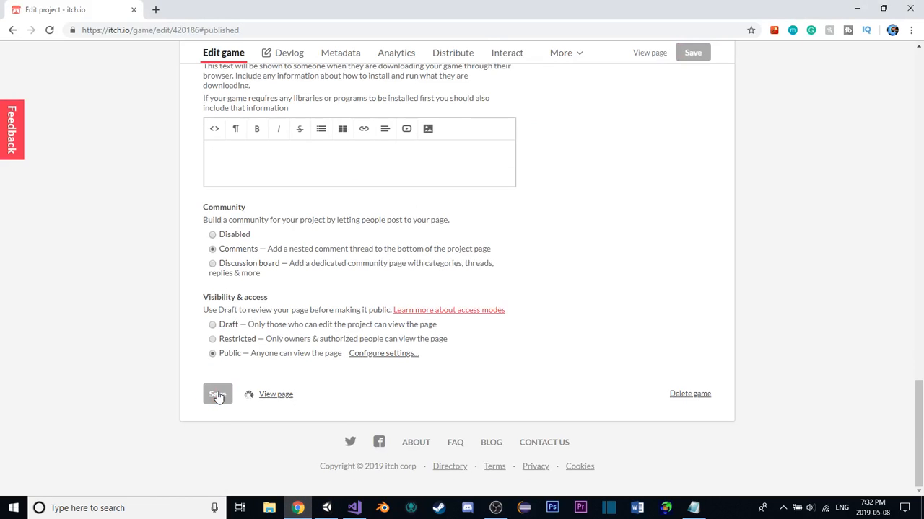
{"action": "left_click", "coordinate": [218, 393]}
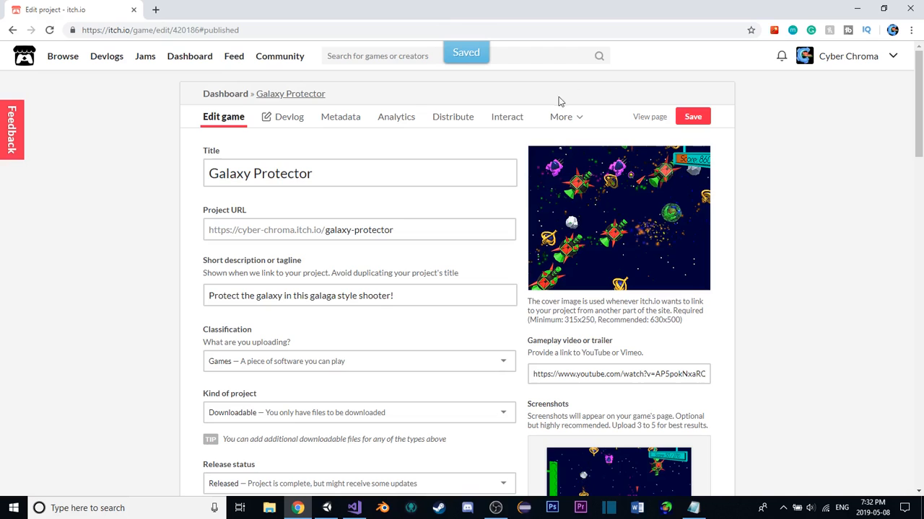
{"action": "left_click", "coordinate": [650, 116]}
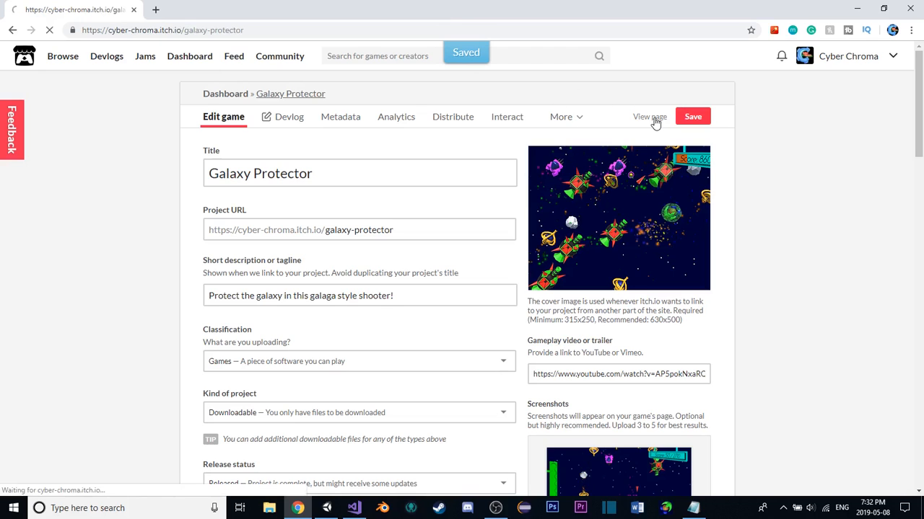
{"action": "left_click", "coordinate": [649, 116]}
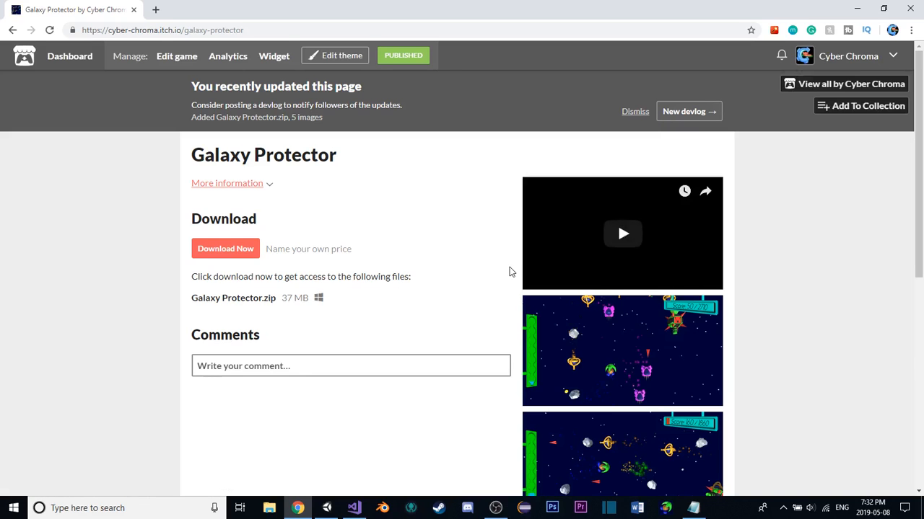
Choose Download Now for Galaxy Protector and decline the pay-what-you-want payment
{"action": "scroll", "scroll_direction": "down", "scroll_amount": 3}
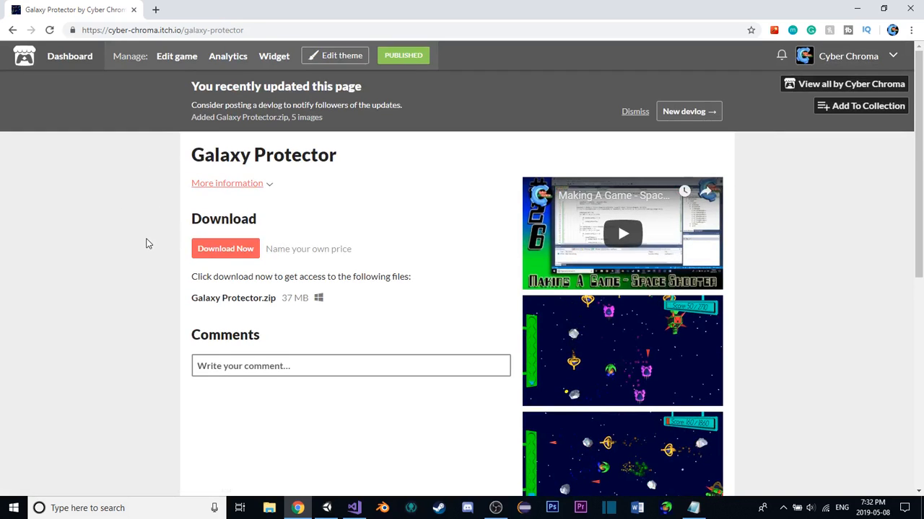
{"action": "scroll", "scroll_direction": "down", "scroll_amount": 3}
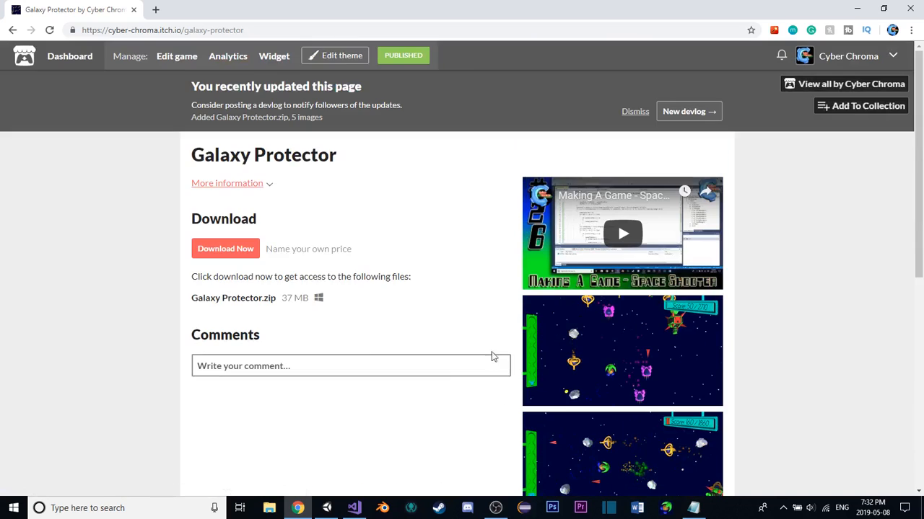
{"action": "mouse_move", "coordinate": [111, 305]}
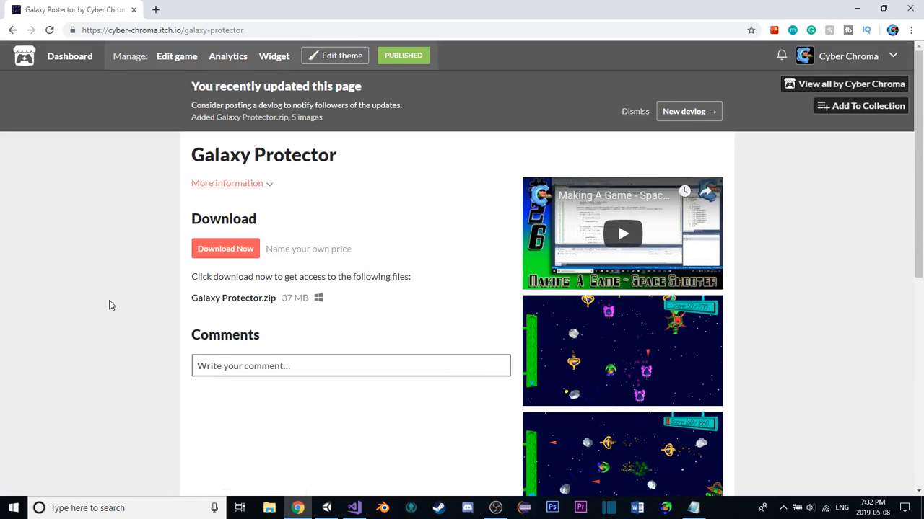
{"action": "mouse_move", "coordinate": [213, 248]}
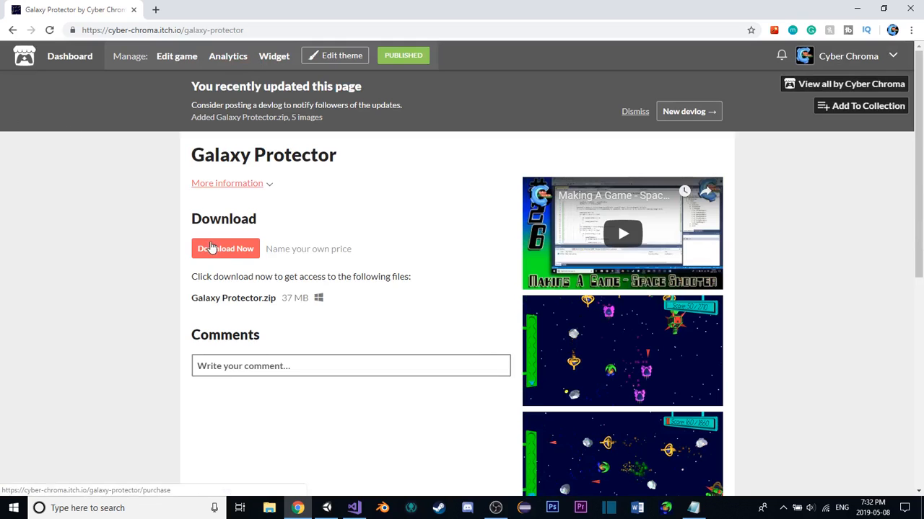
{"action": "left_click", "coordinate": [225, 249]}
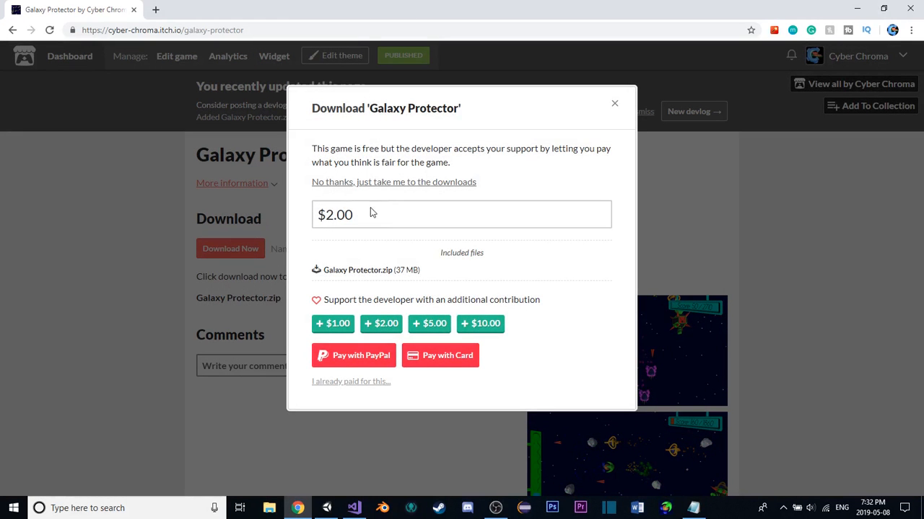
{"action": "left_click", "coordinate": [394, 182]}
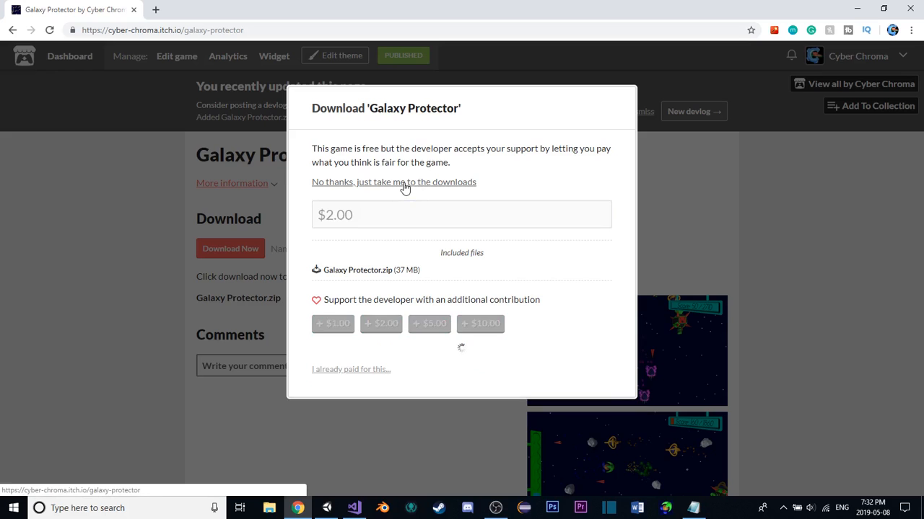
{"action": "left_click", "coordinate": [394, 182]}
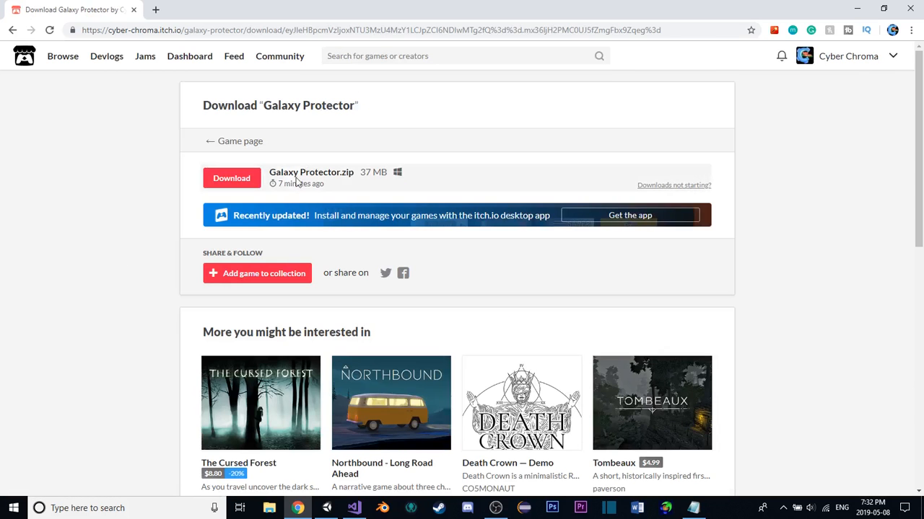
Download the Galaxy Protector.zip build from the downloads page
{"action": "left_click", "coordinate": [232, 179]}
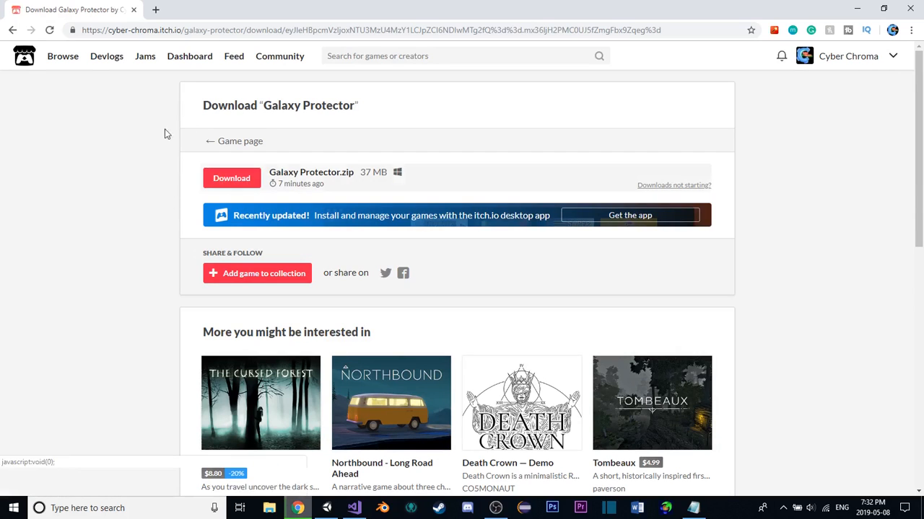
{"action": "left_click", "coordinate": [231, 178]}
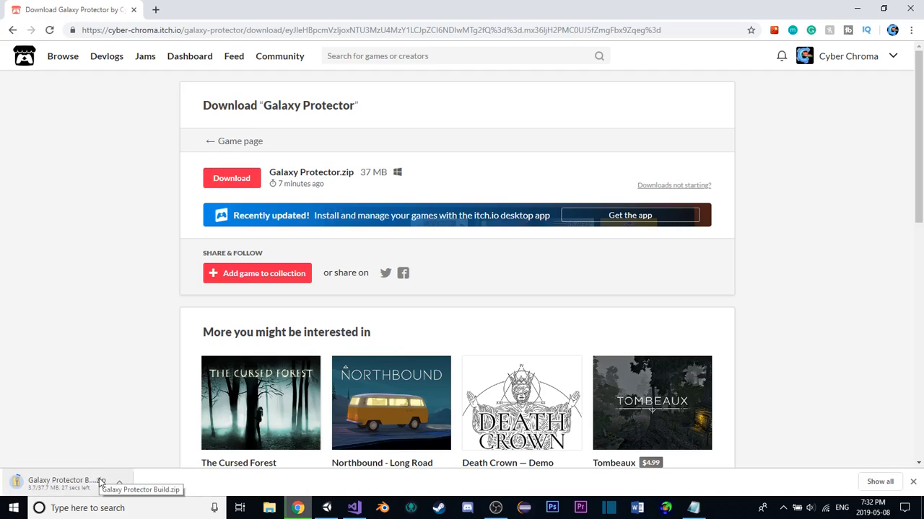
{"action": "mouse_move", "coordinate": [103, 376]}
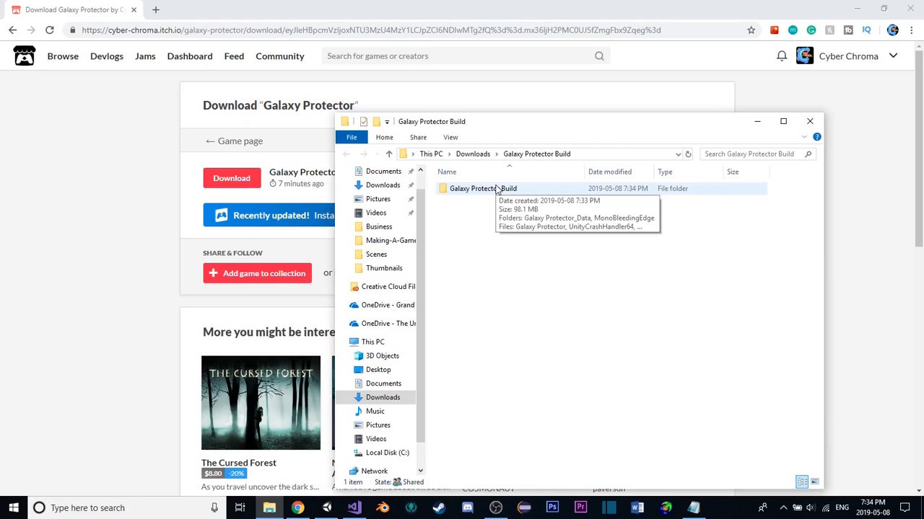
Open the inner Galaxy Protector Build folder and run the Galaxy Protector application
{"action": "double_click", "coordinate": [474, 188]}
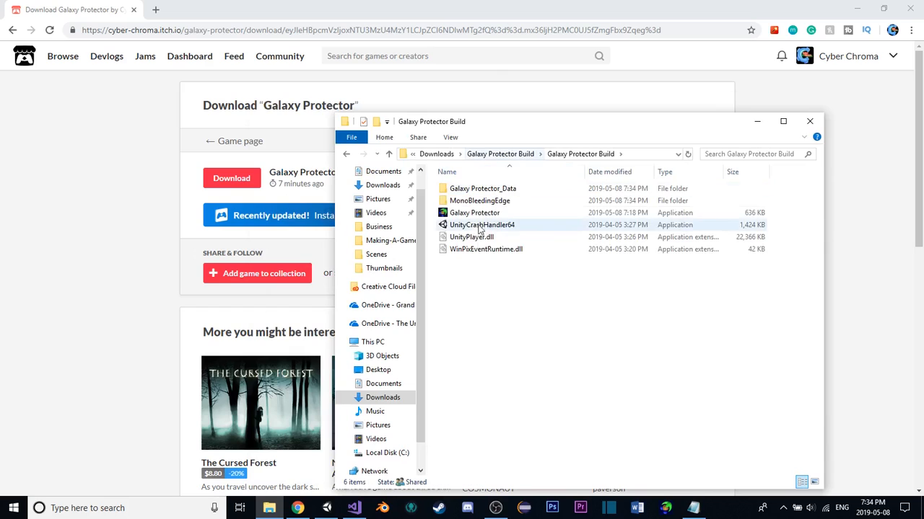
{"action": "mouse_move", "coordinate": [476, 212]}
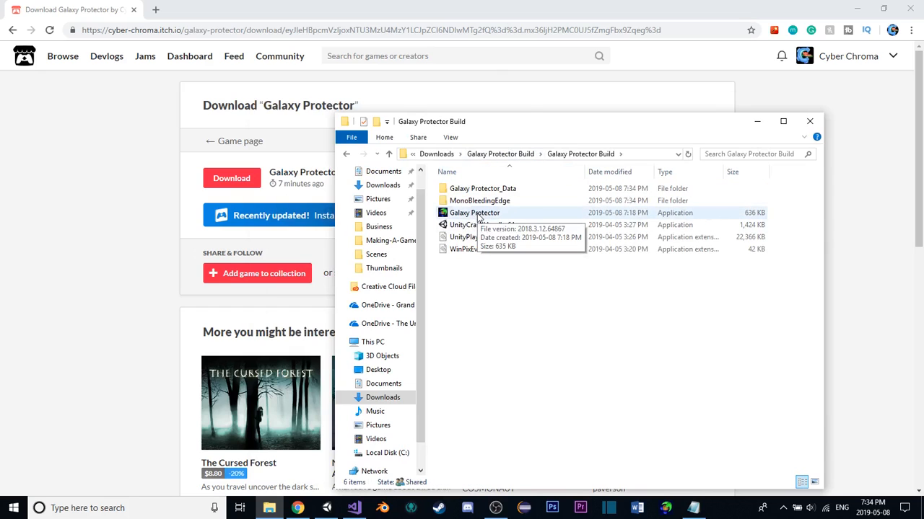
{"action": "left_click", "coordinate": [474, 212]}
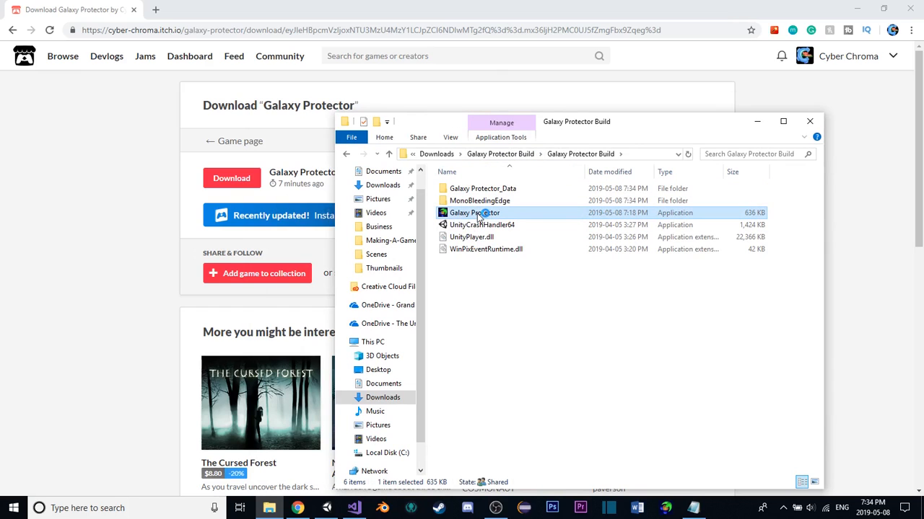
{"action": "double_click", "coordinate": [472, 212]}
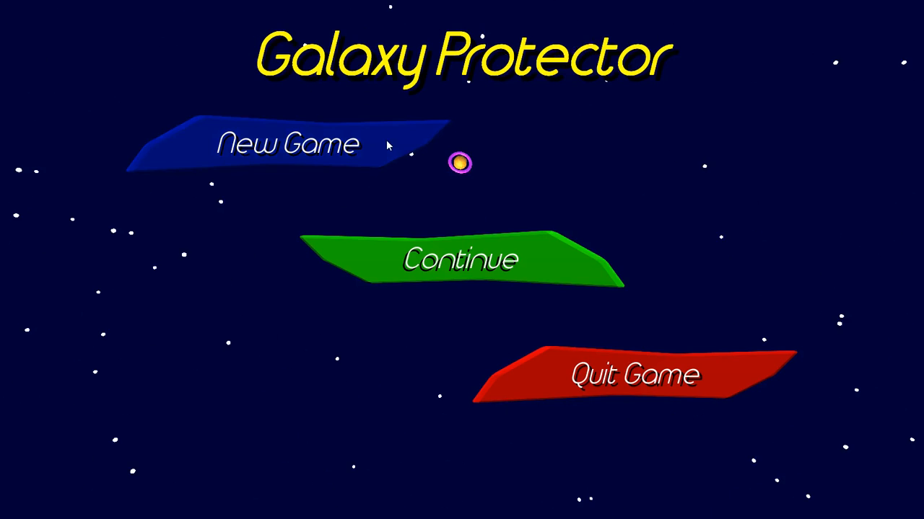
Start a New Game and pick level 1 on the Level Select screen
{"action": "left_click", "coordinate": [288, 142]}
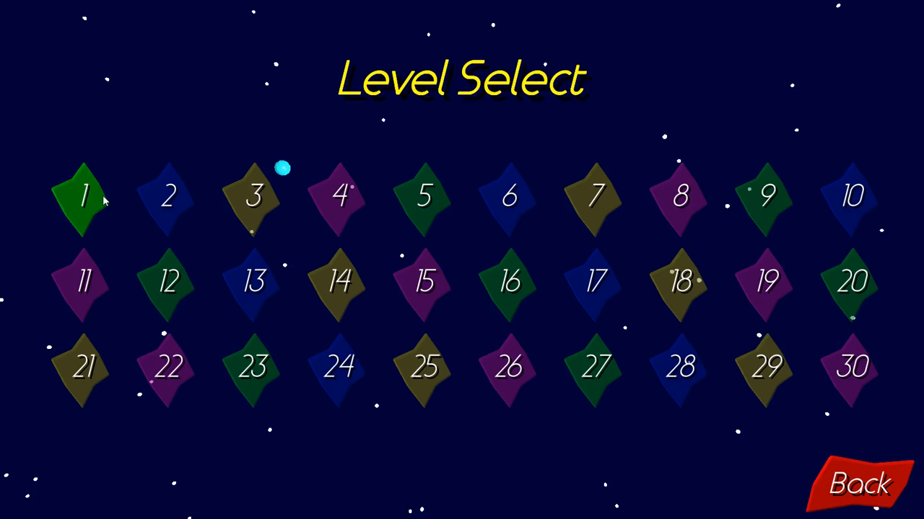
{"action": "left_click", "coordinate": [82, 202]}
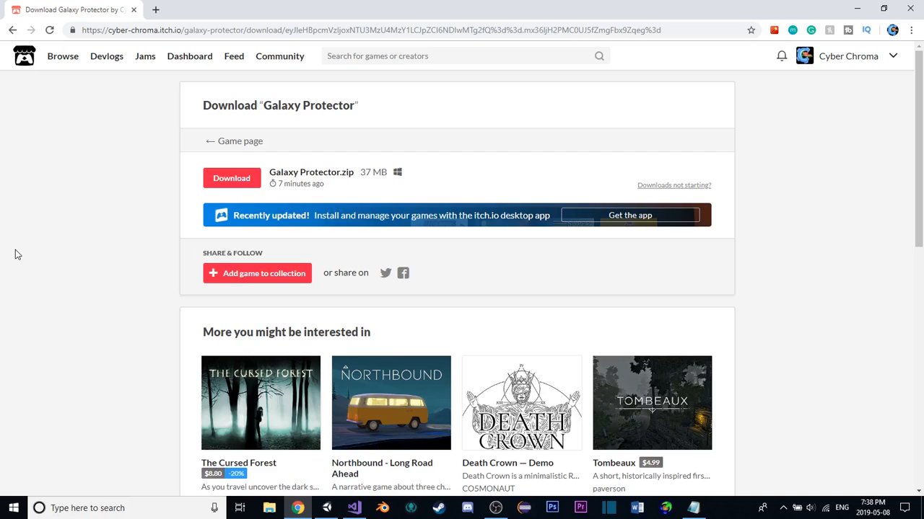
{"action": "mouse_move", "coordinate": [460, 140]}
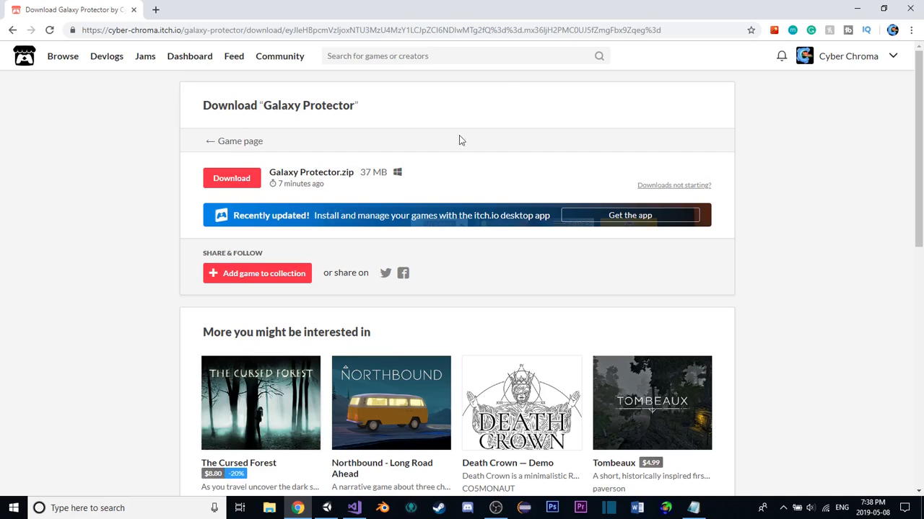
{"action": "mouse_move", "coordinate": [438, 270]}
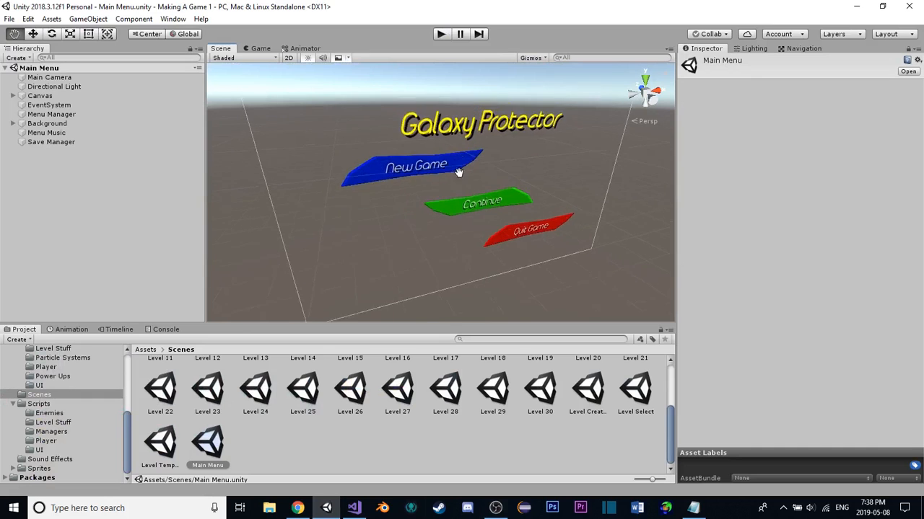
{"action": "left_click_drag", "start_coordinate": [458, 172], "coordinate": [451, 188]}
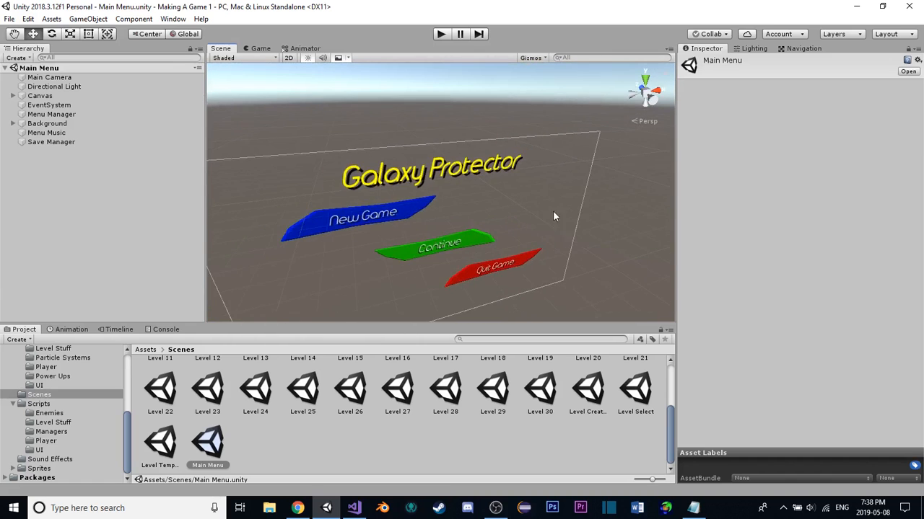
{"action": "left_click", "coordinate": [294, 508]}
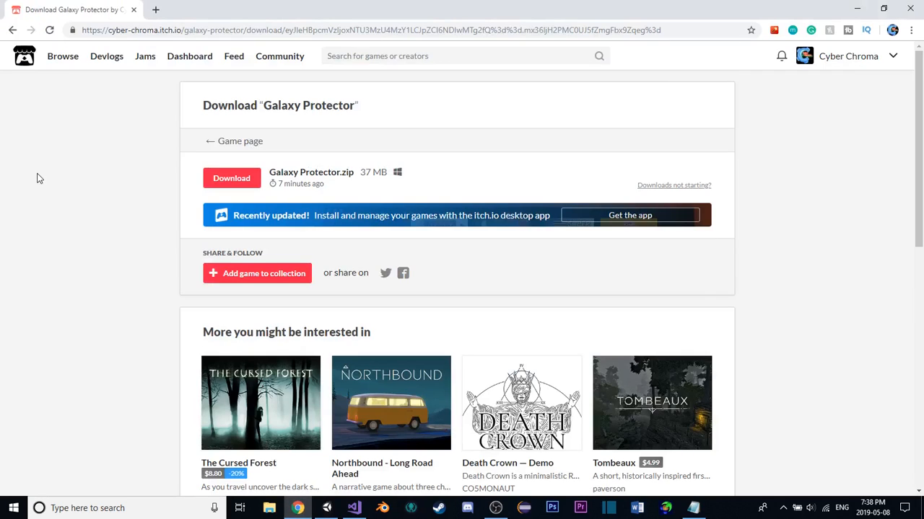
{"action": "mouse_move", "coordinate": [42, 180]}
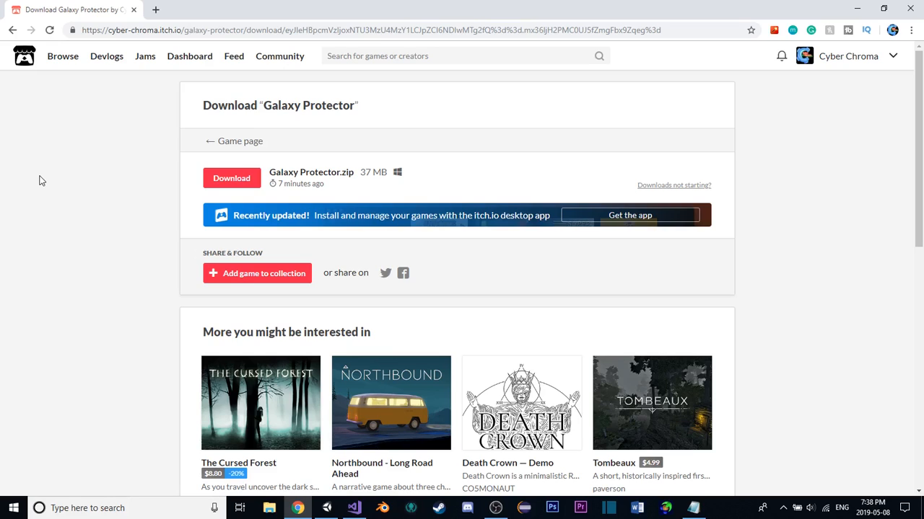
{"action": "mouse_move", "coordinate": [133, 193]}
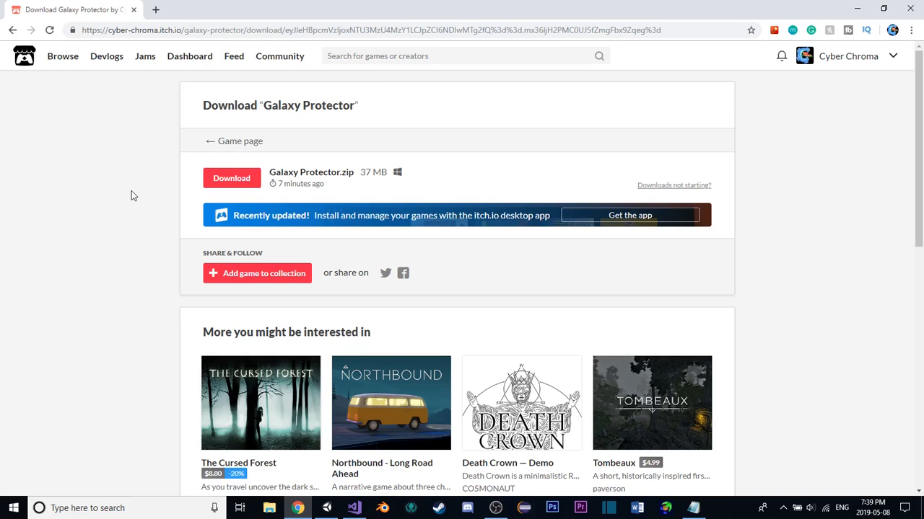
{"action": "scroll", "scroll_direction": "down", "scroll_amount": 3}
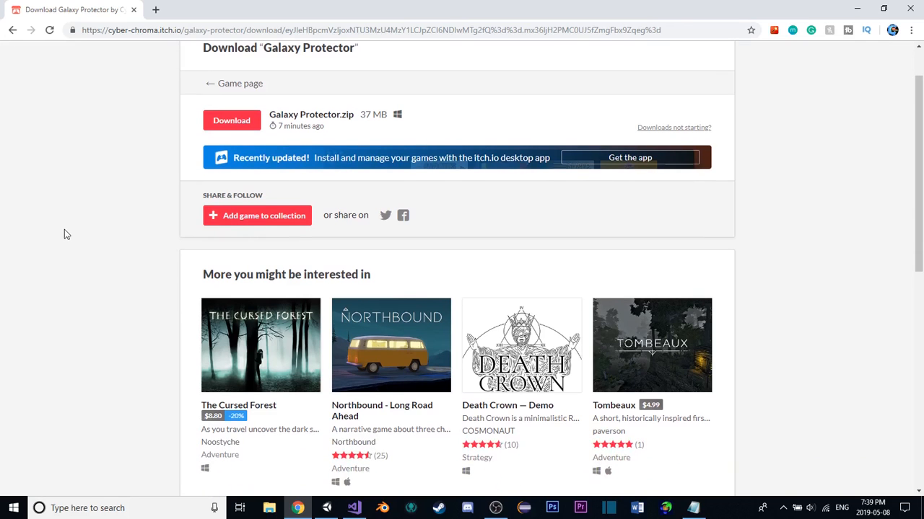